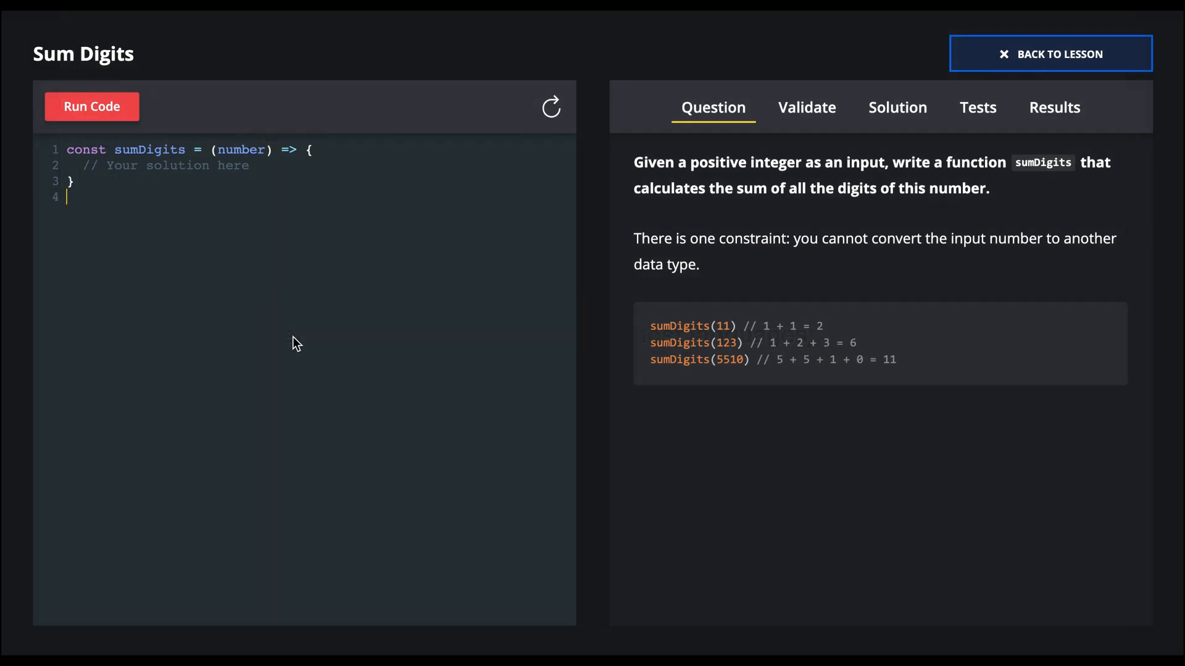
Step: Replace the placeholder with a '// Base case: number is zero' comment and a 'Recursive case:' heading
left_click(252, 165)
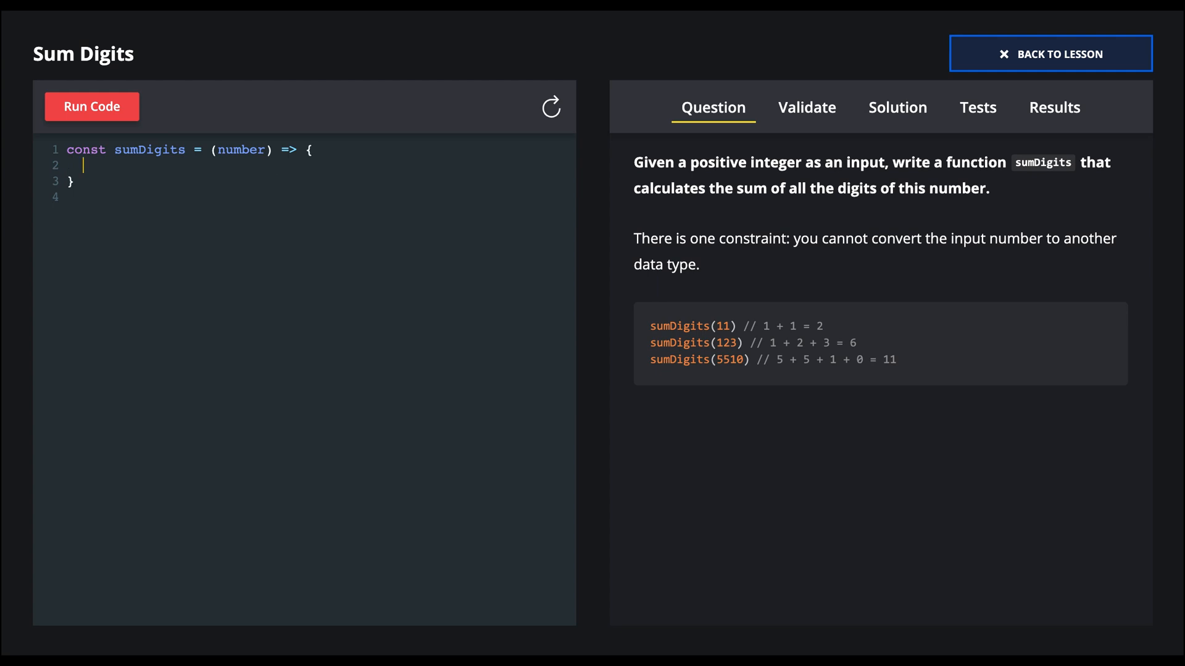
type("// Base case: nu")
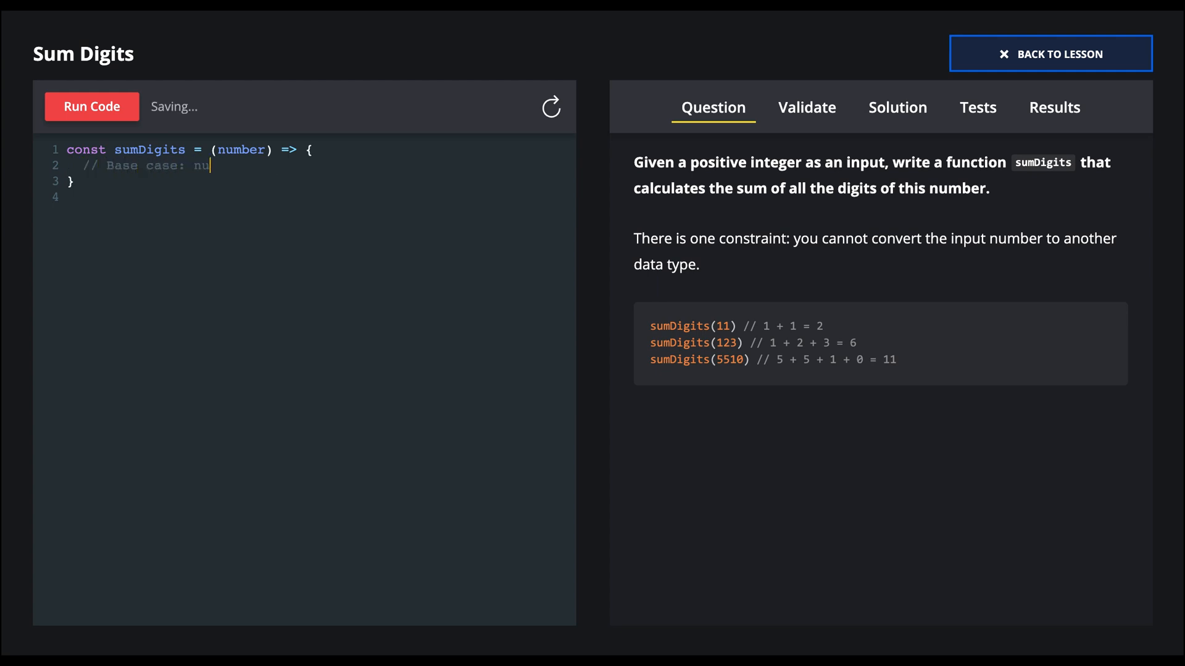
type("mber is zero")
type("// RE")
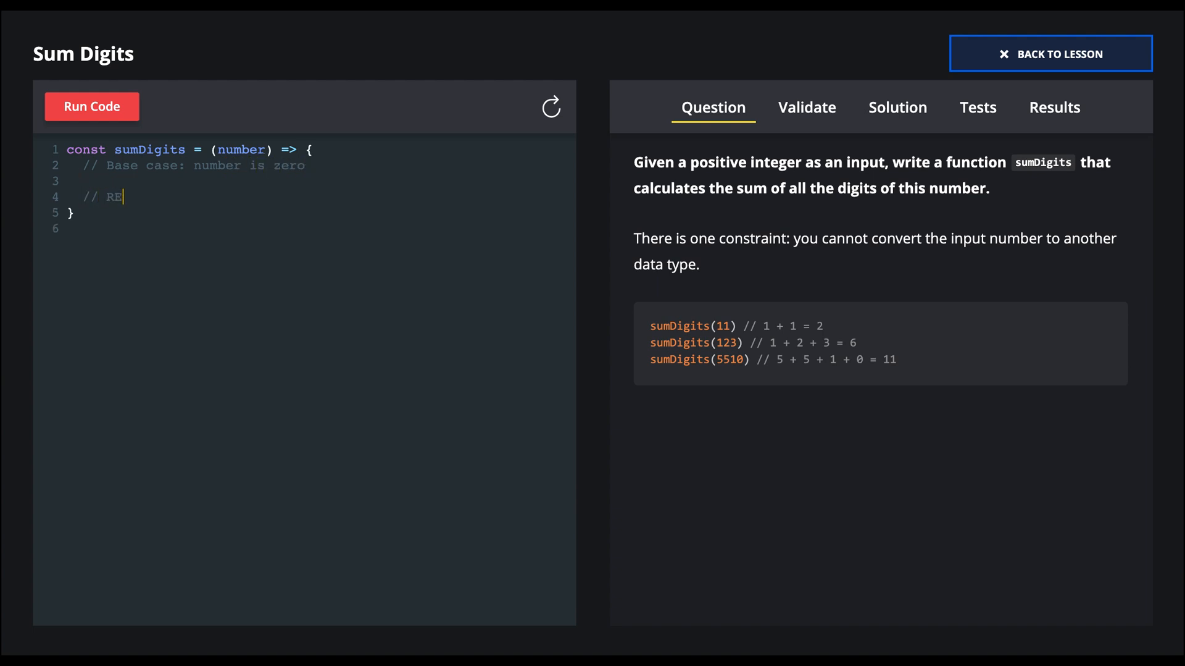
type("cursiv")
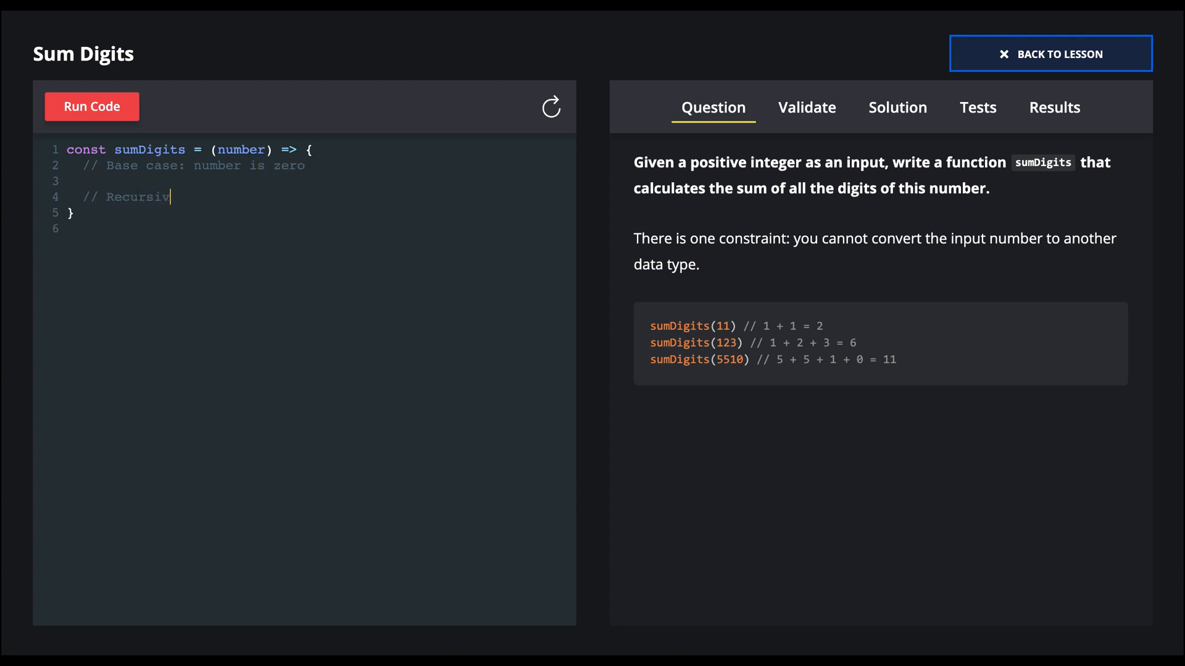
type("e case:")
type("//")
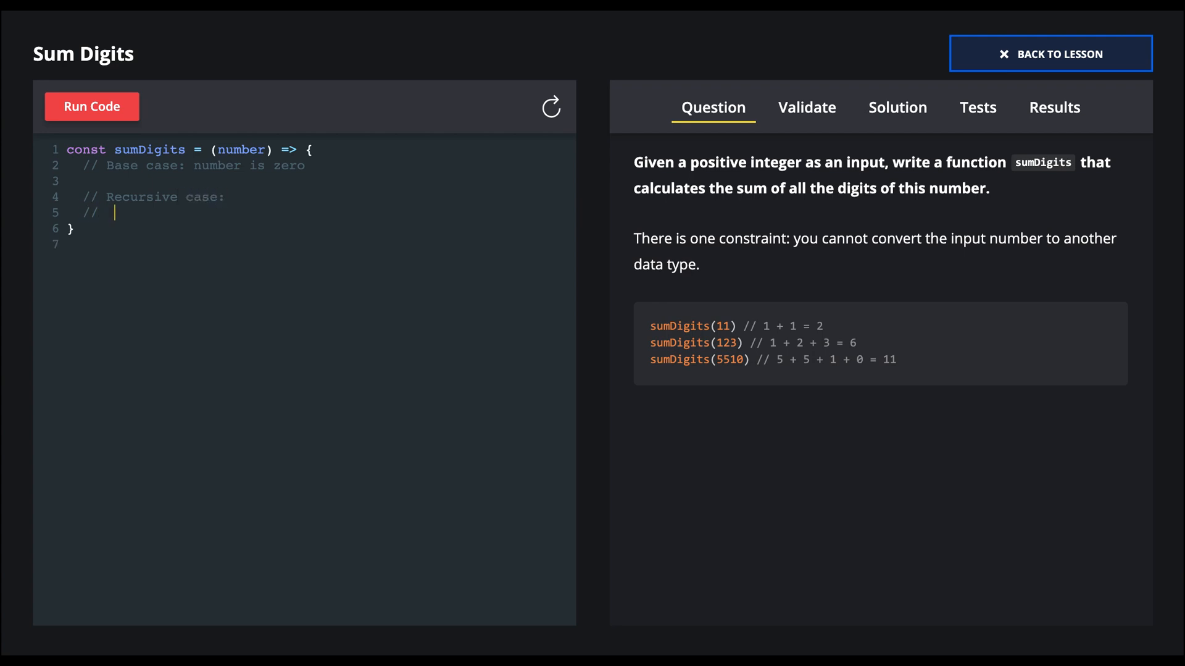
Step: List the recursive steps: 1. get the one's place digit (% 10), 2. remove the one's place, 3. sum recursively
type("1.")
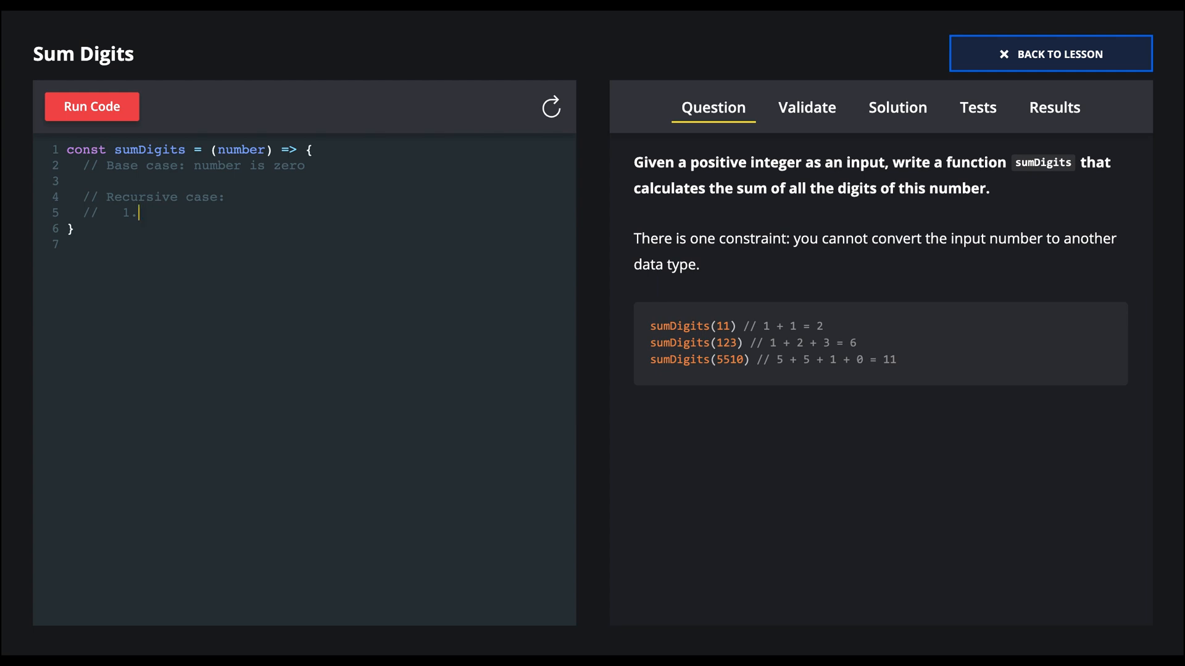
type("Get")
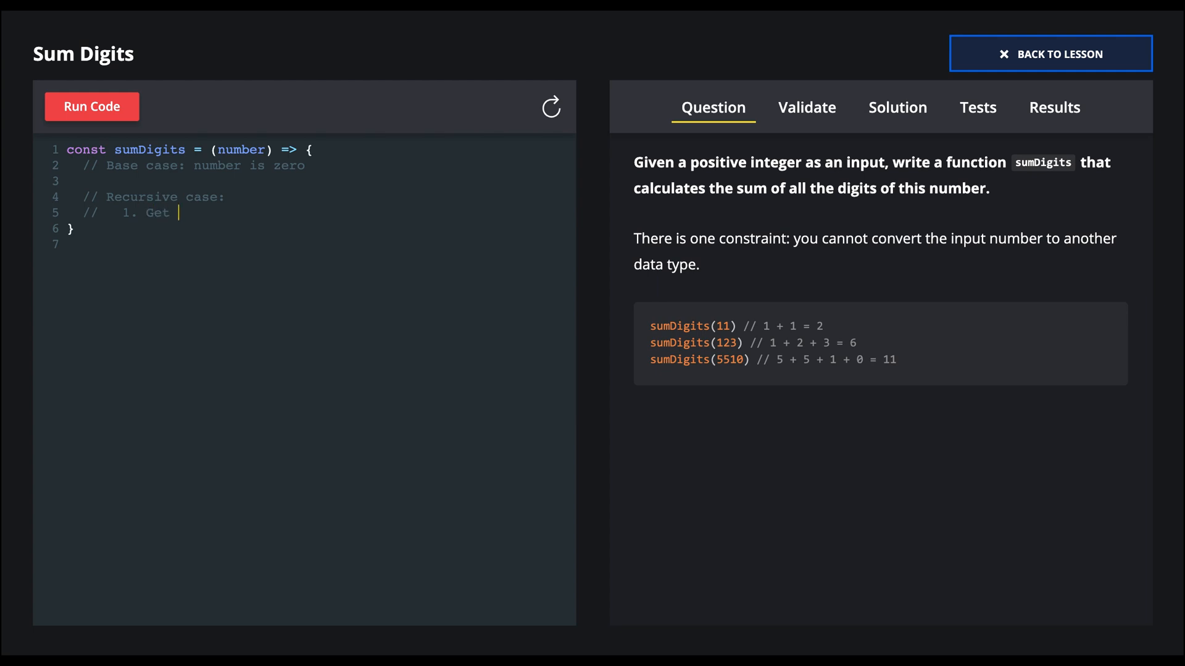
type("the digit in the on")
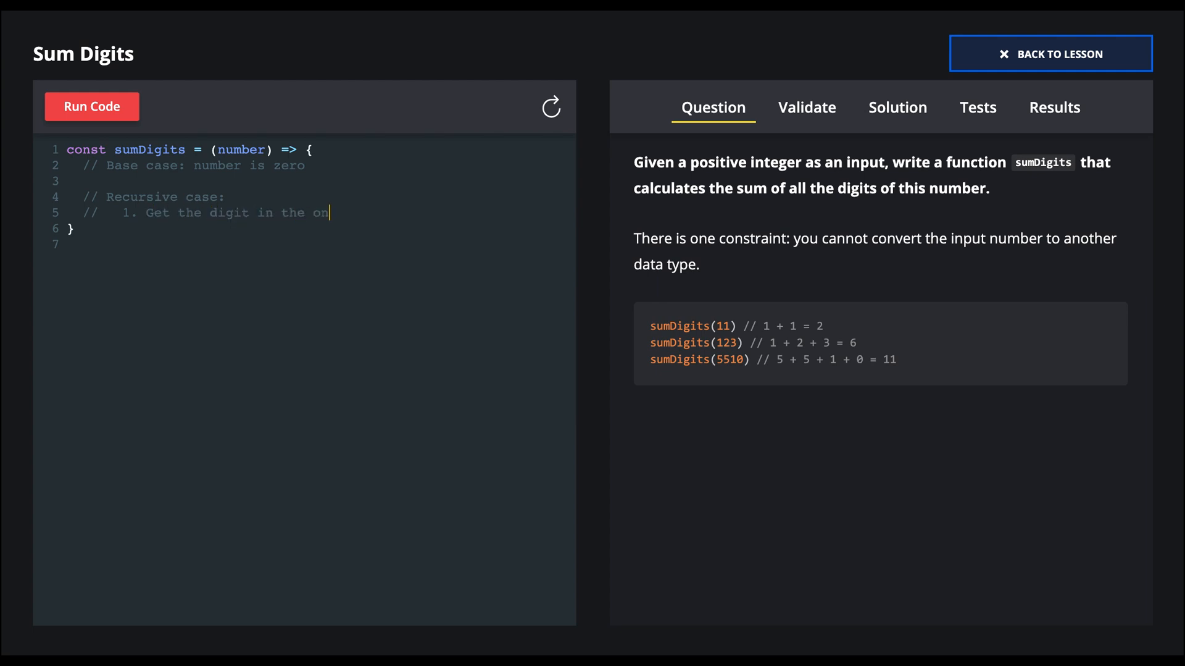
type("e's place")
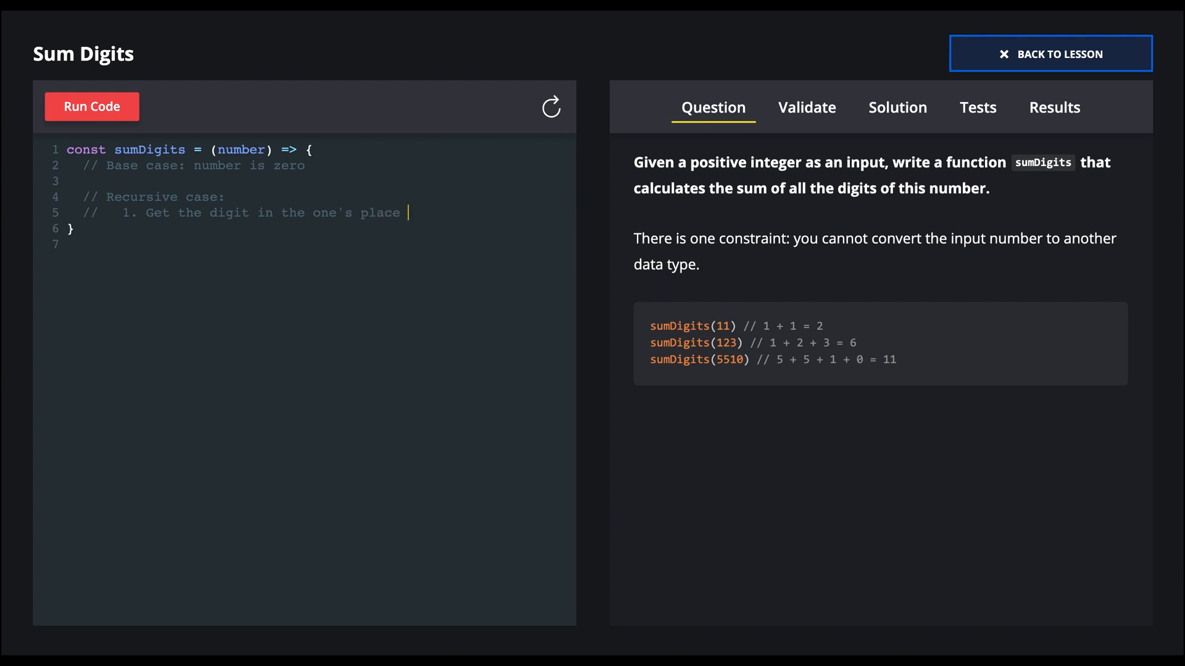
type("% 10")
type("//   2")
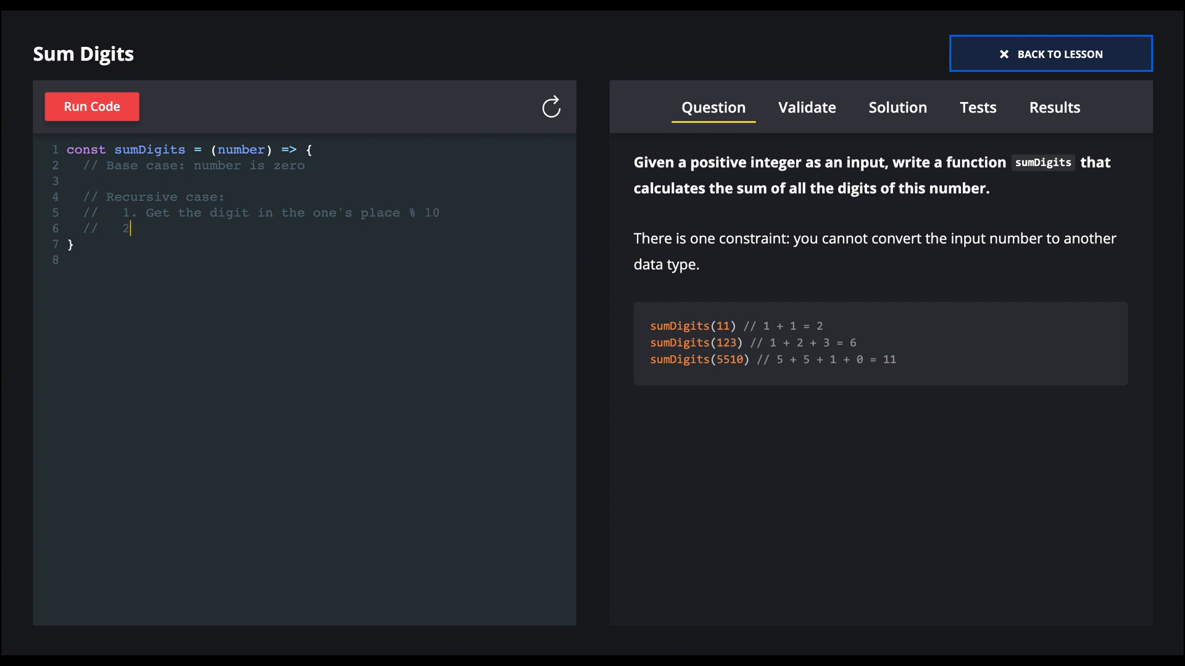
type(".")
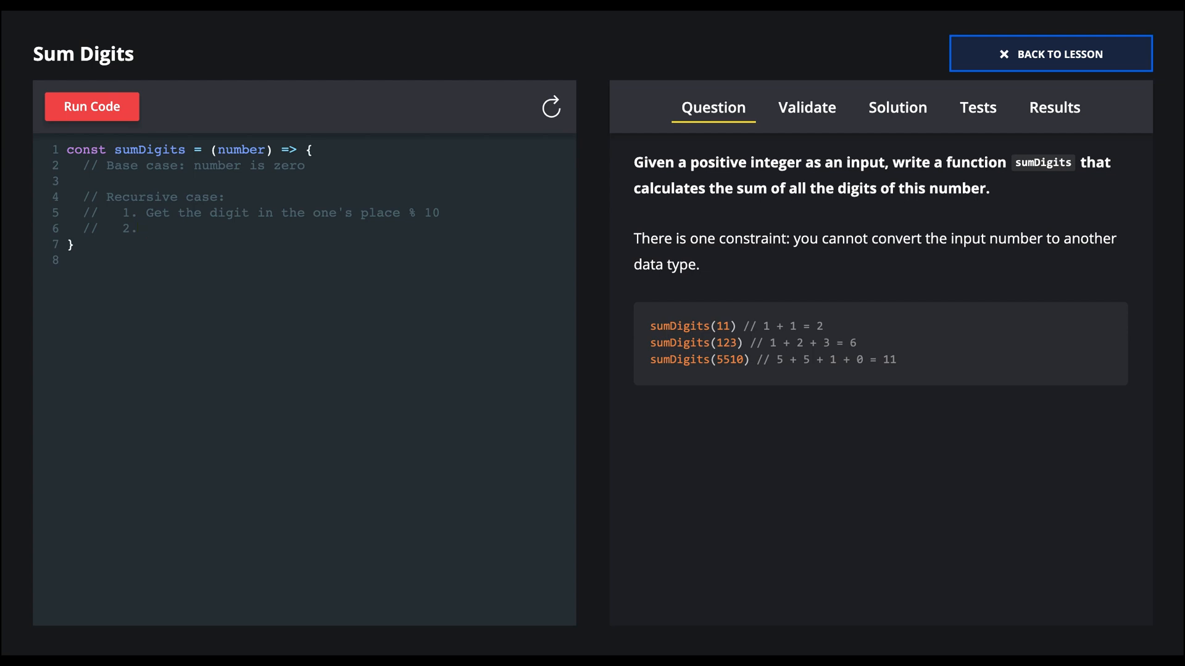
type("Remove the")
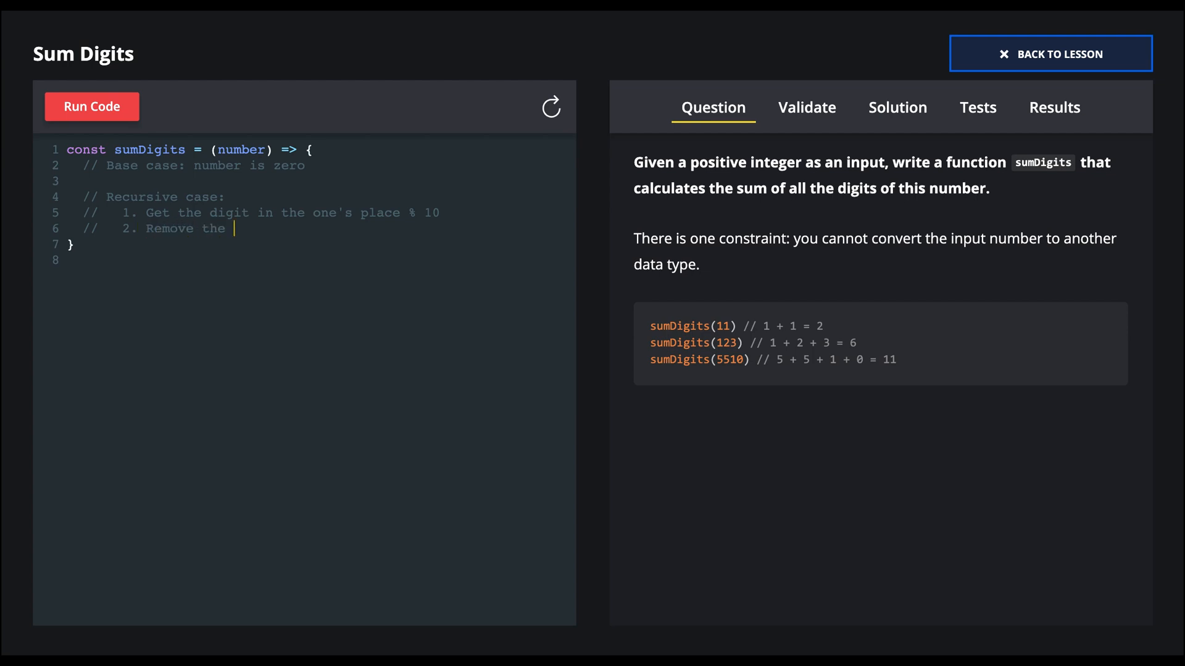
type("one's place item")
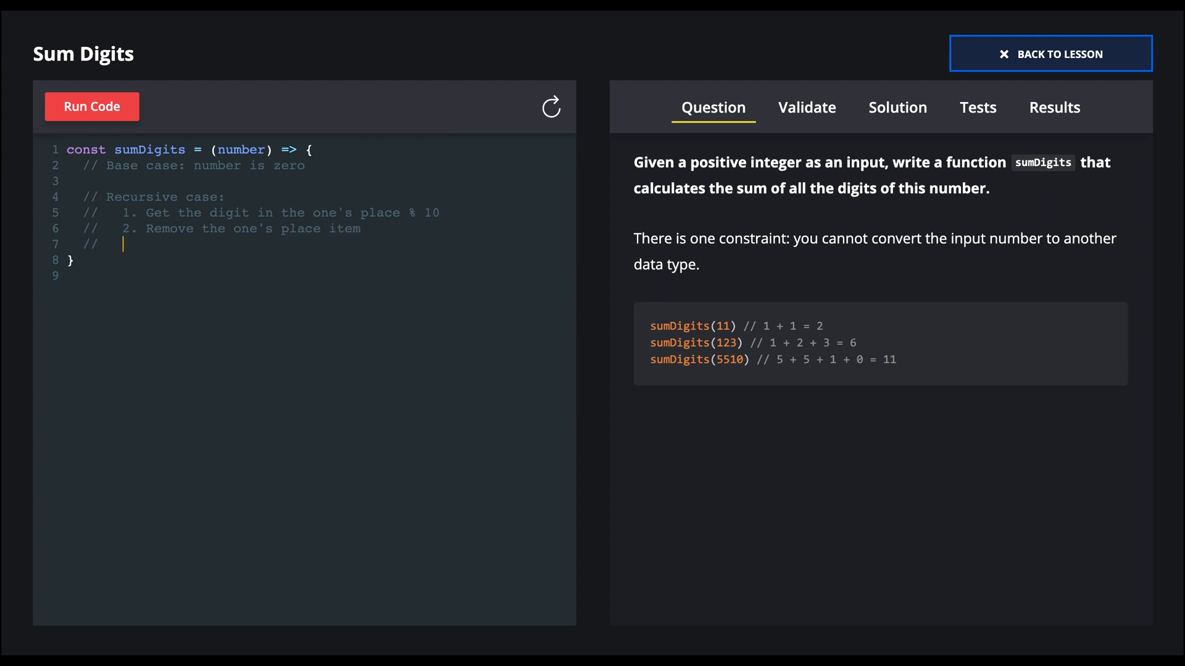
type("3.")
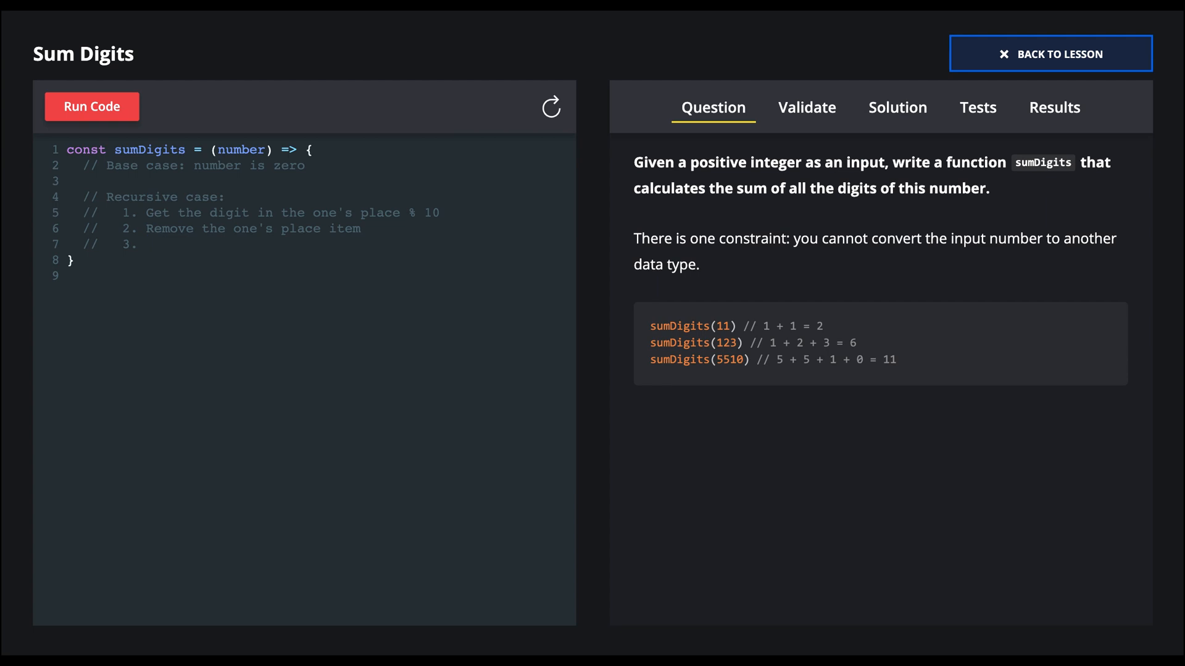
type("Sum the digits")
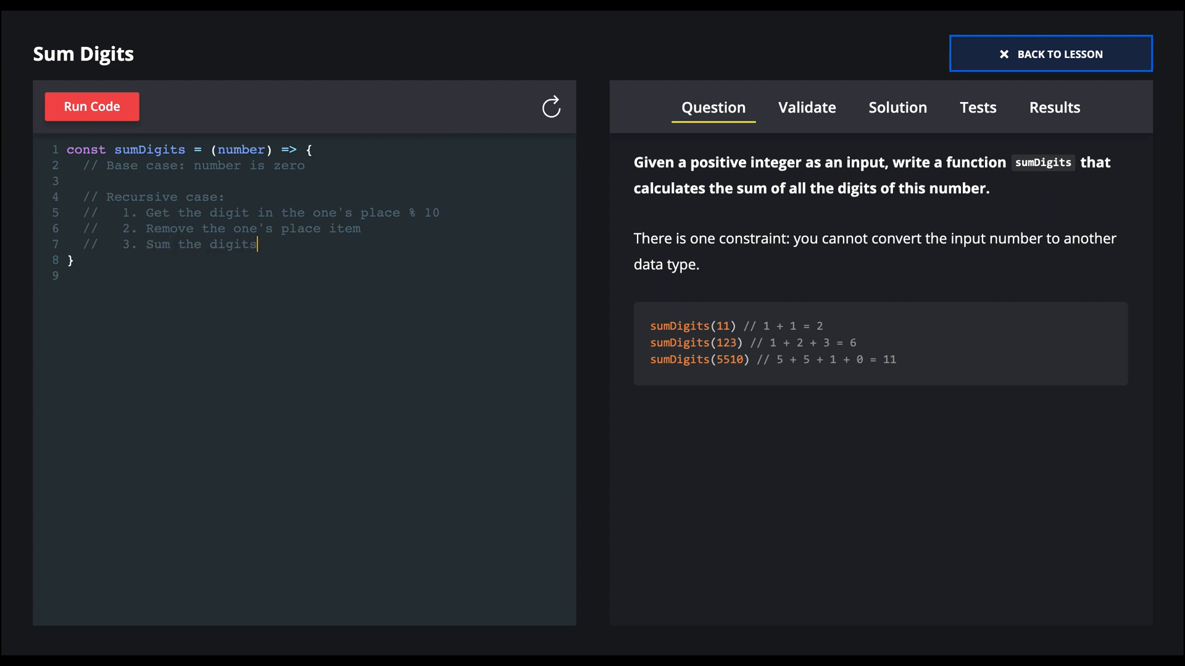
type("recursively")
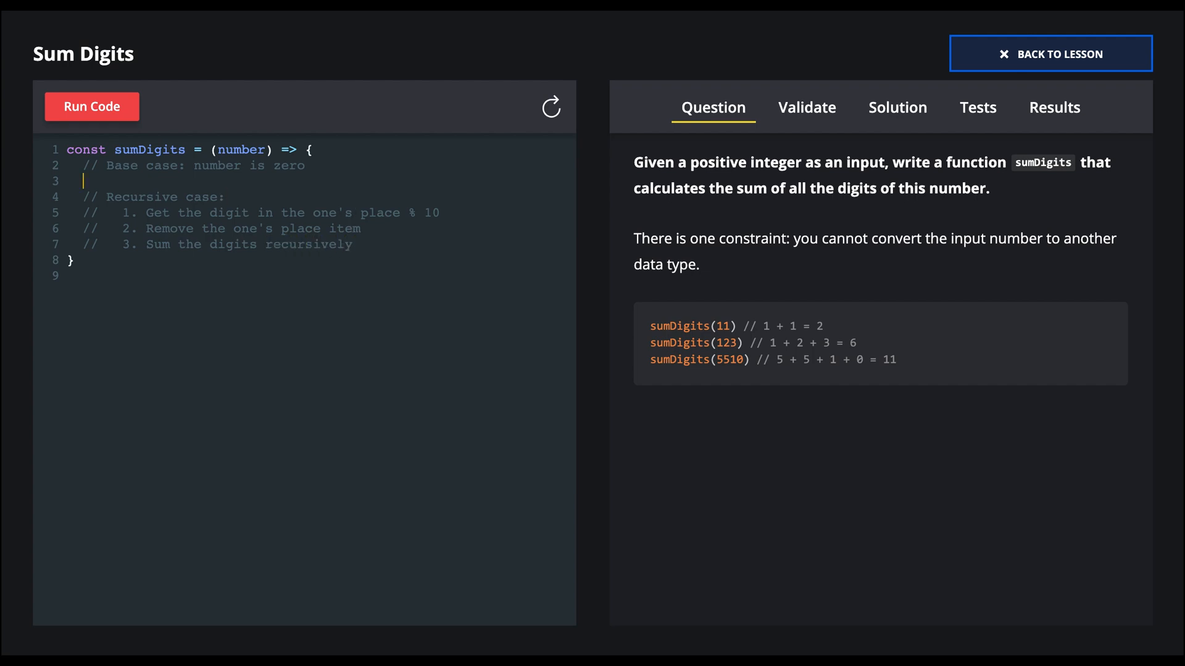
Step: Write `if (number === 0) { return 0; }` as the base case and begin `const on` for the ones digit
type("if")
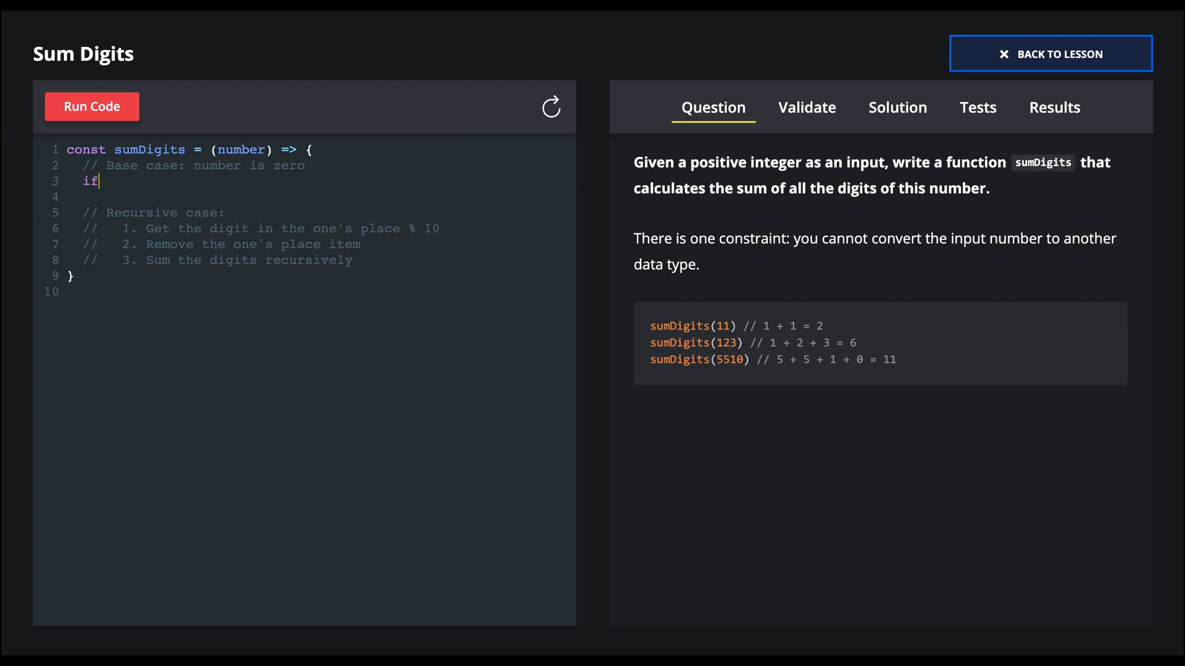
type("(if num")
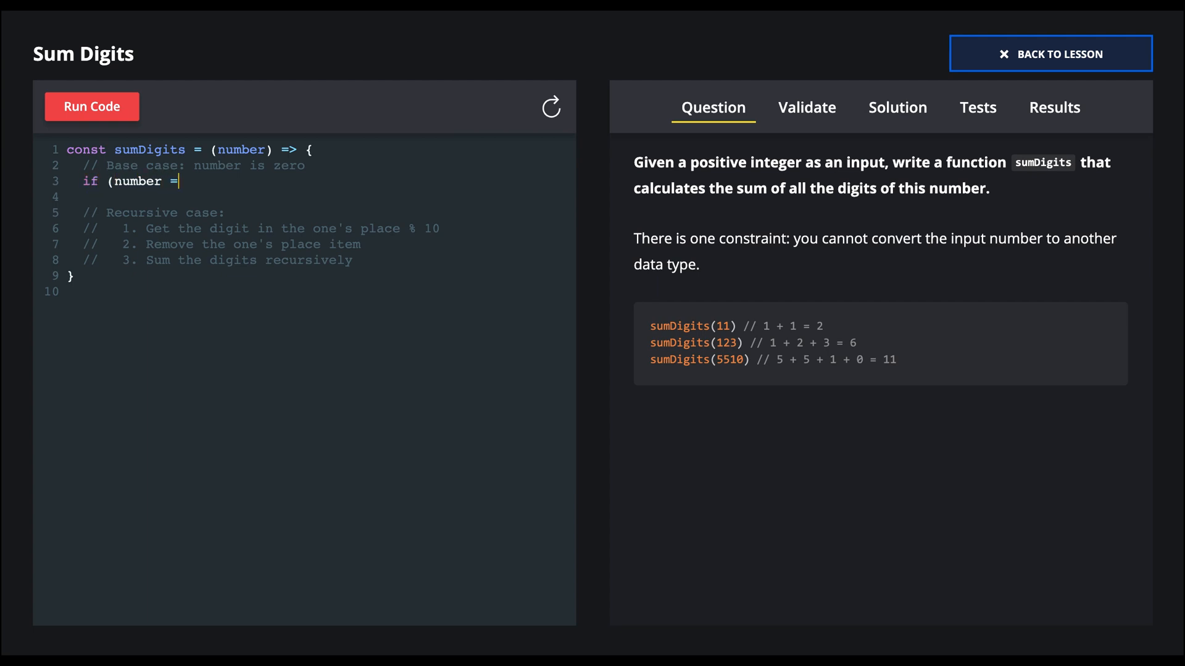
type("== 0) {")
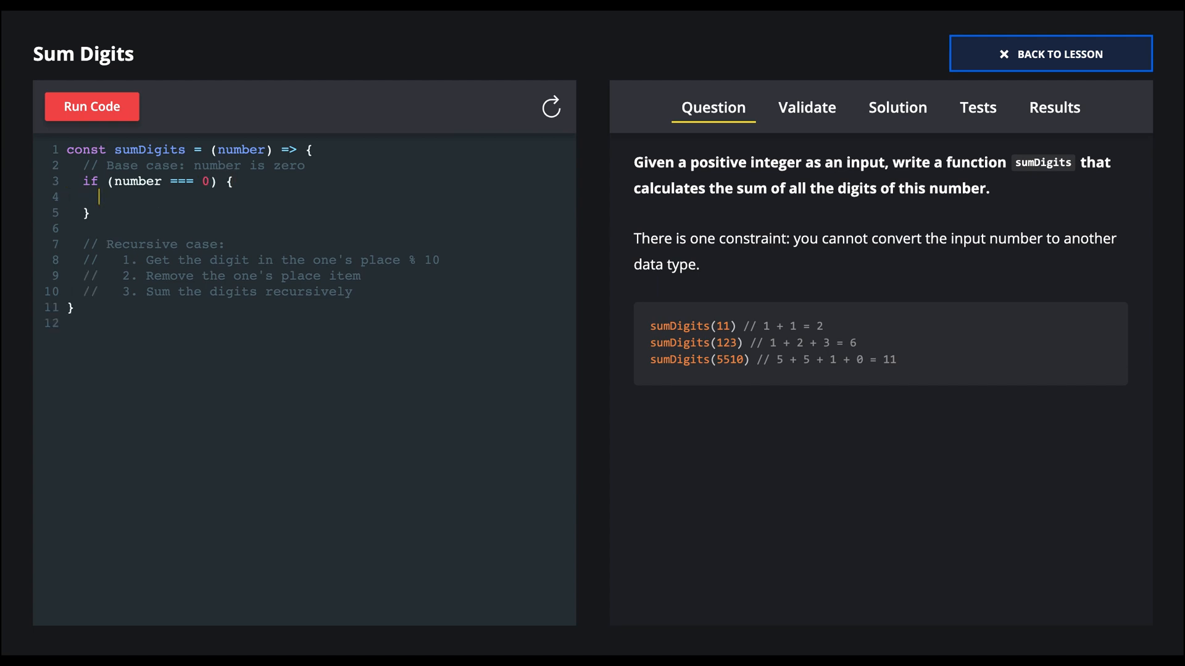
type("return 0;")
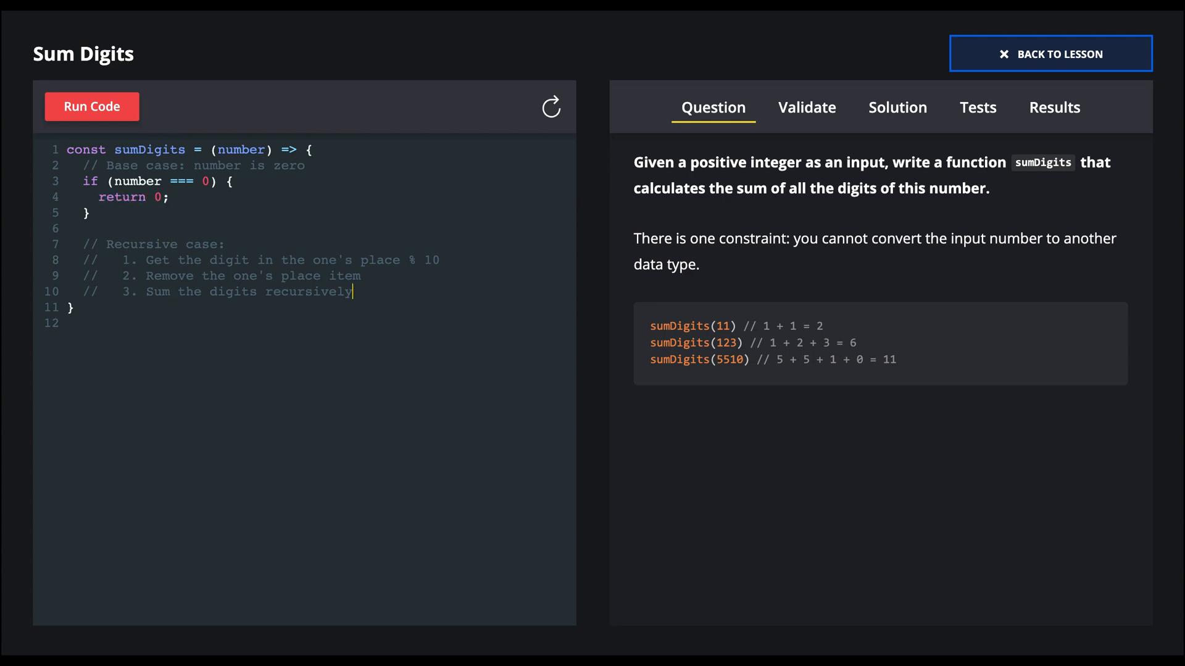
type("const on")
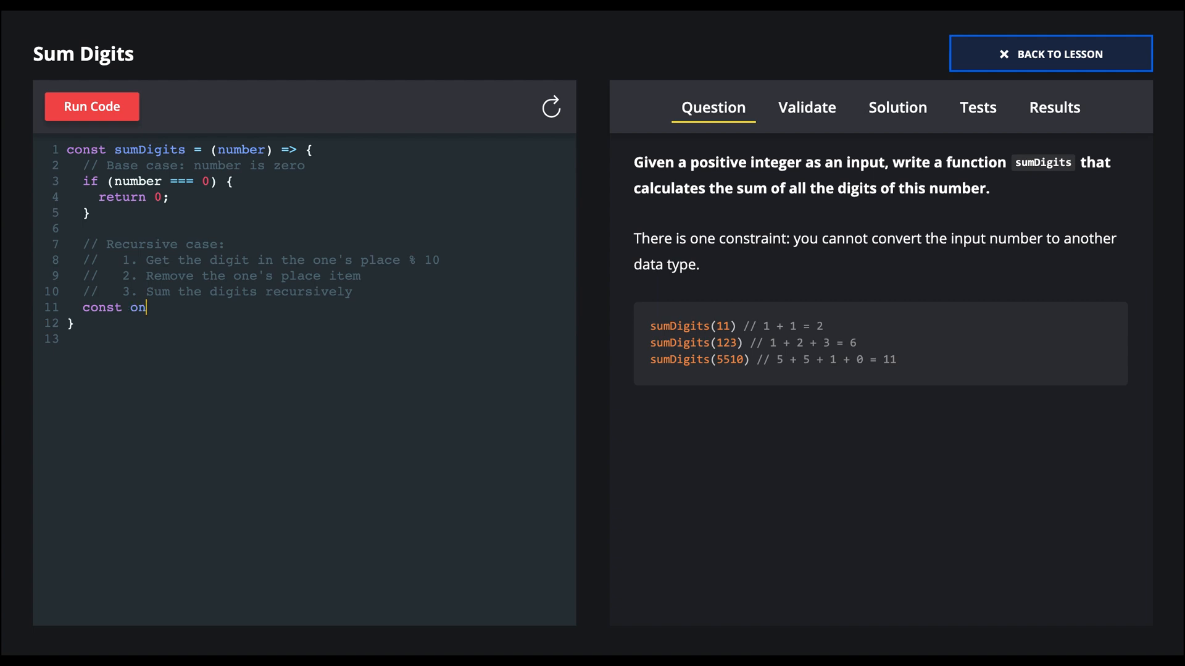
Step: Complete `const onesPlaceDigit = number % 10;` in the recursive case
type("esPlace")
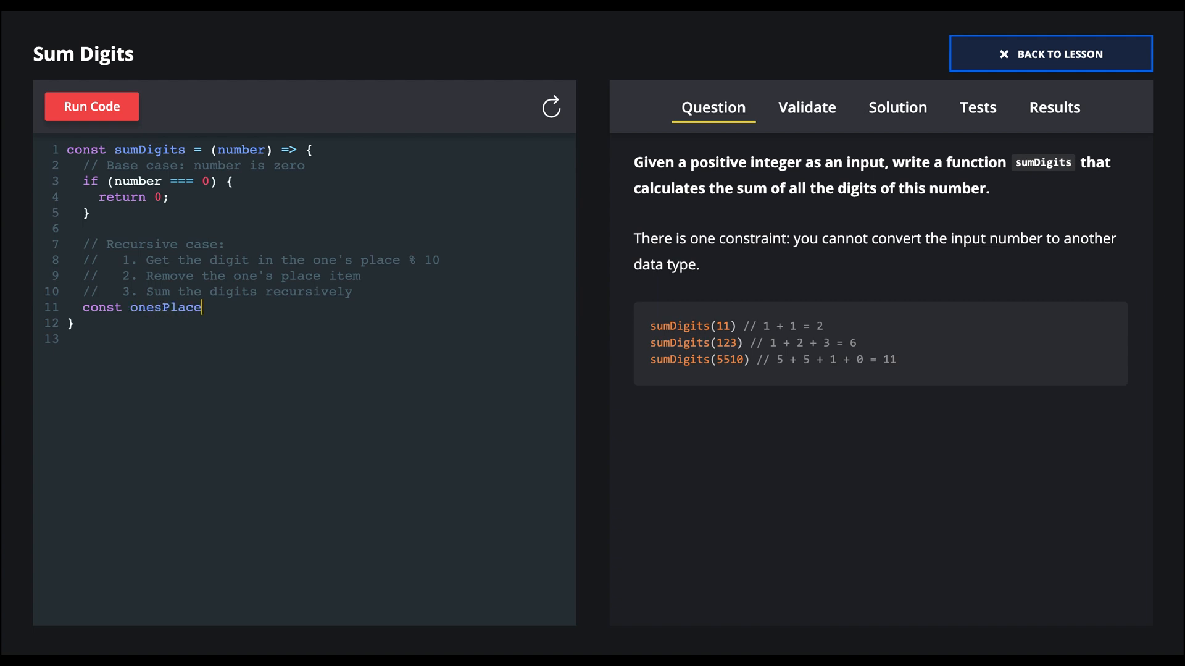
type("Digit =")
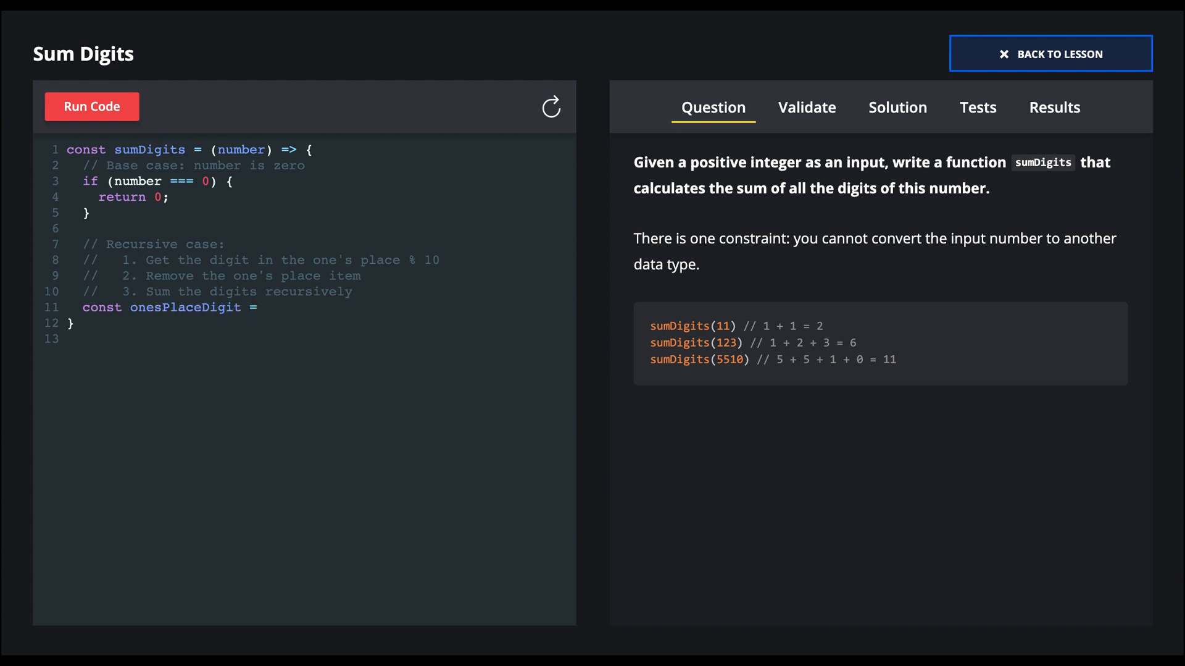
type("number")
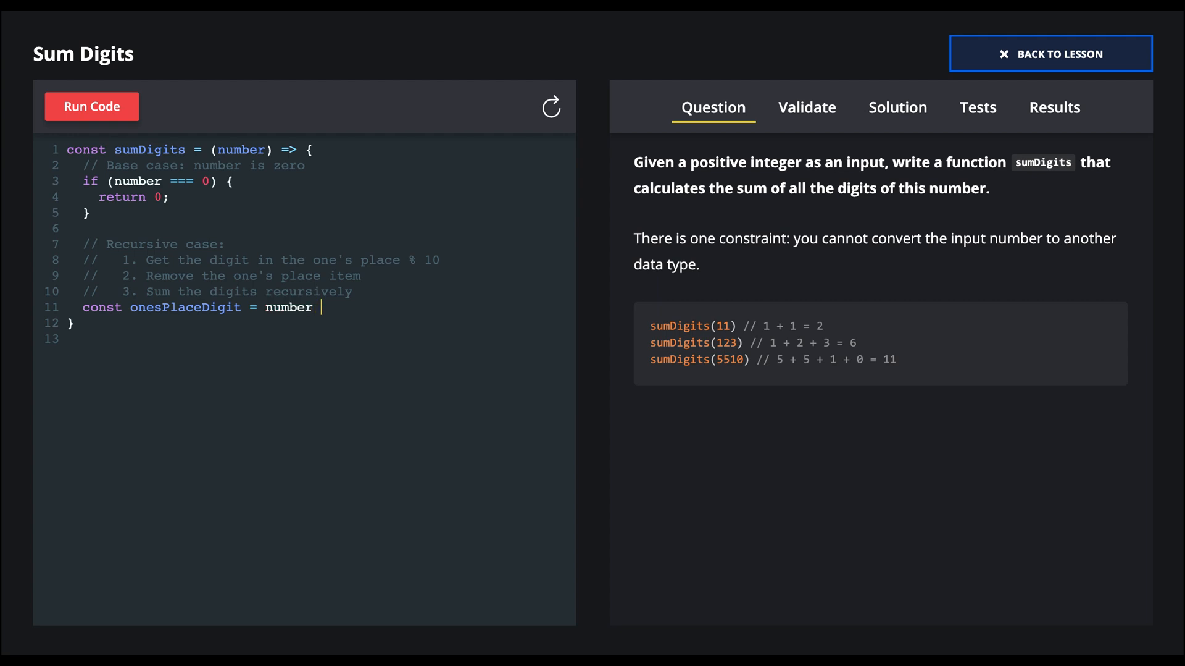
type("% 10;")
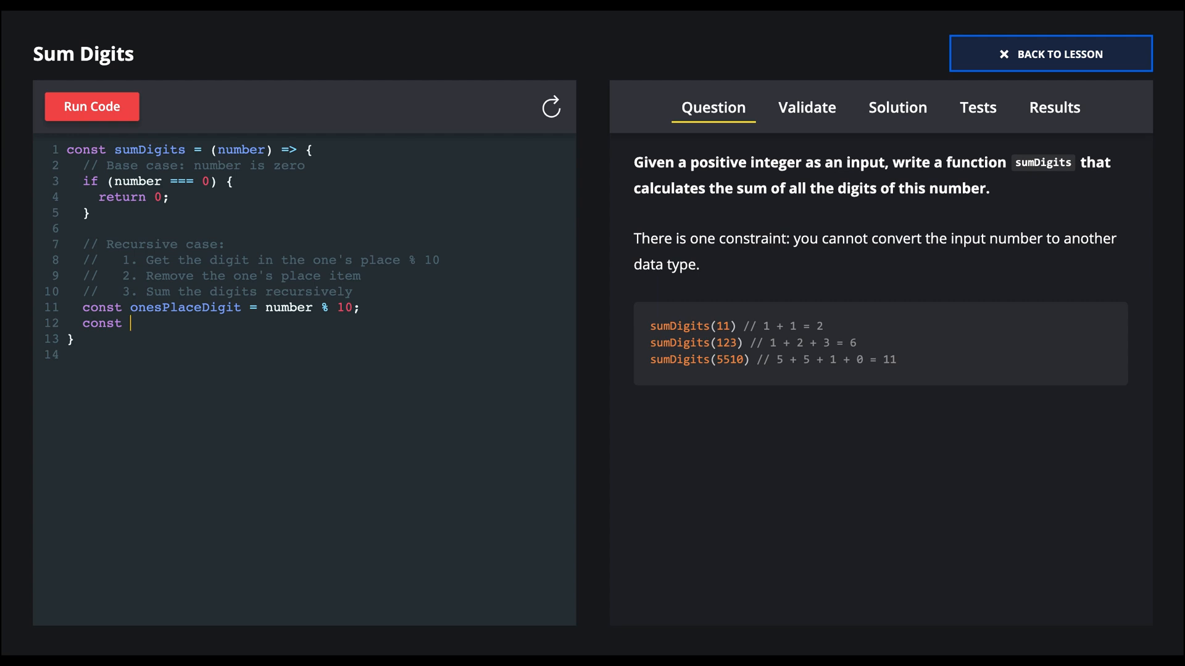
Step: Add `const trimmedItems = Math.floor(number / 10);` and begin the next `const s` declaration
type("t")
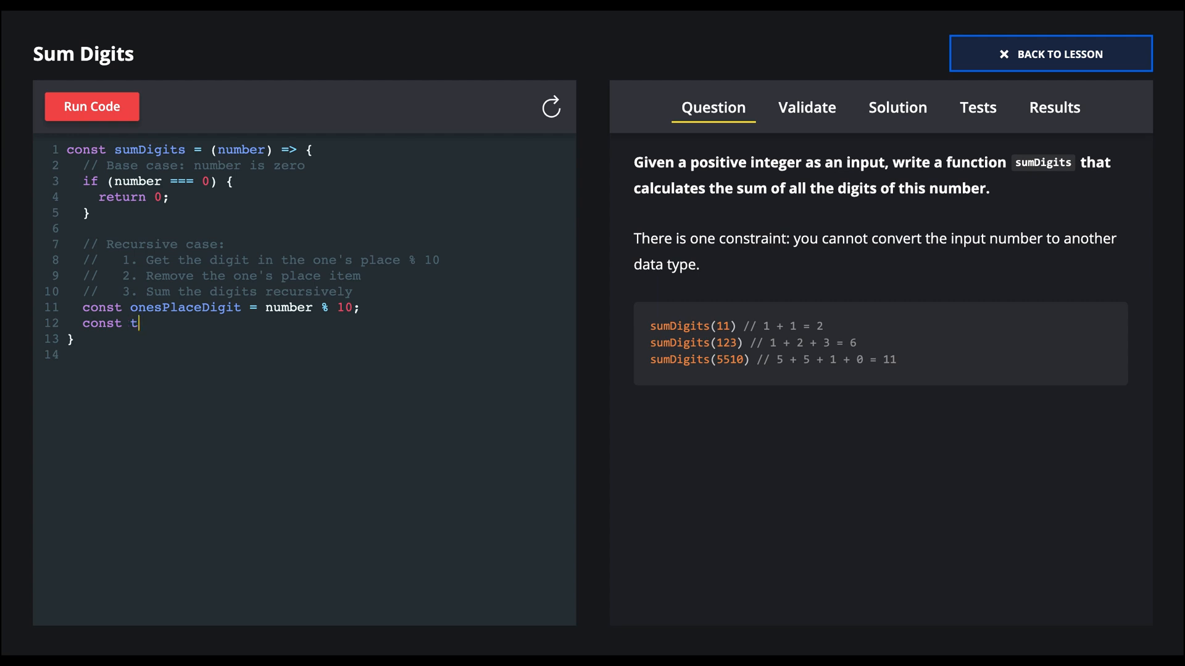
type("rimmedI")
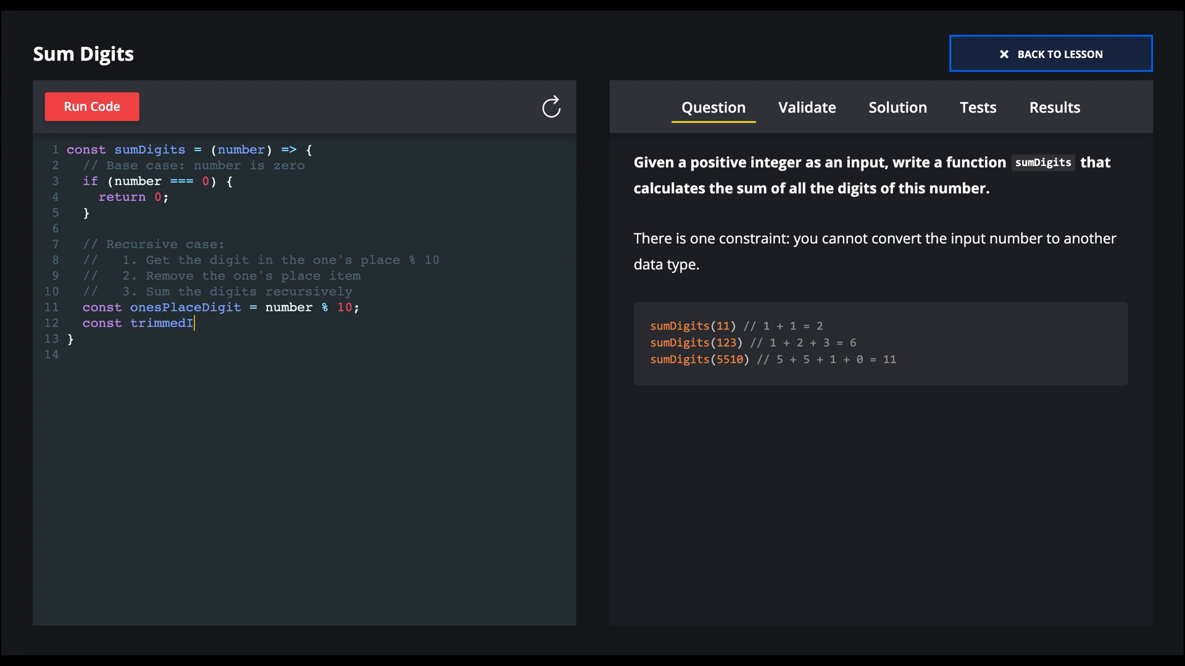
type("tems = Math")
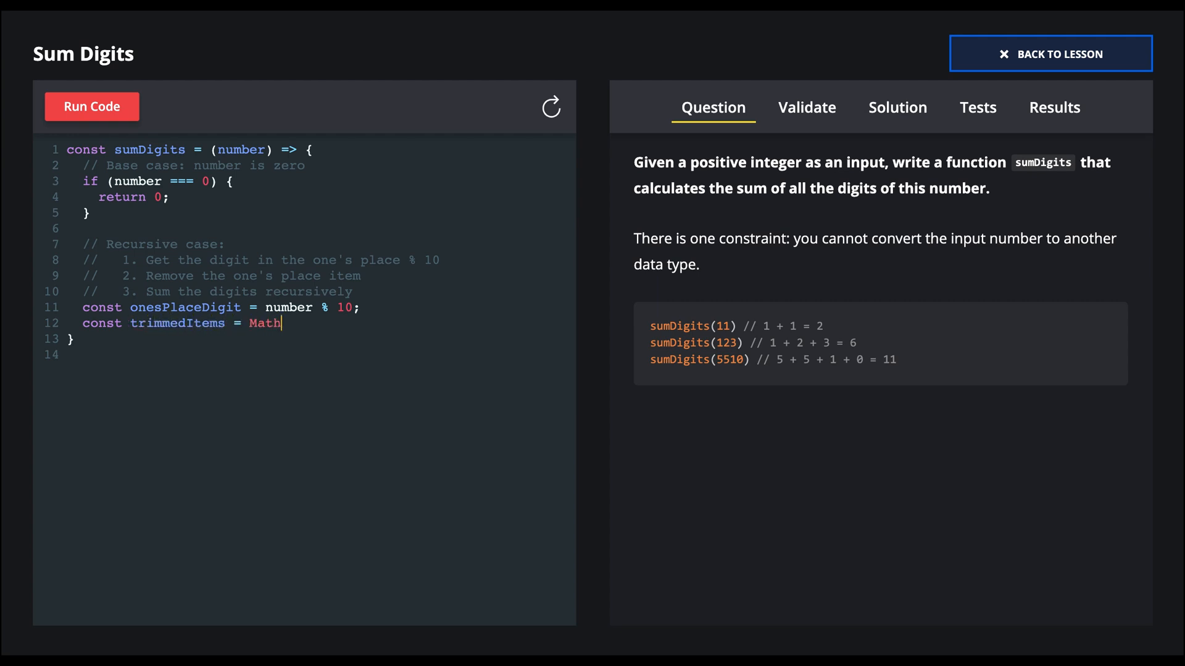
type(".floor(")
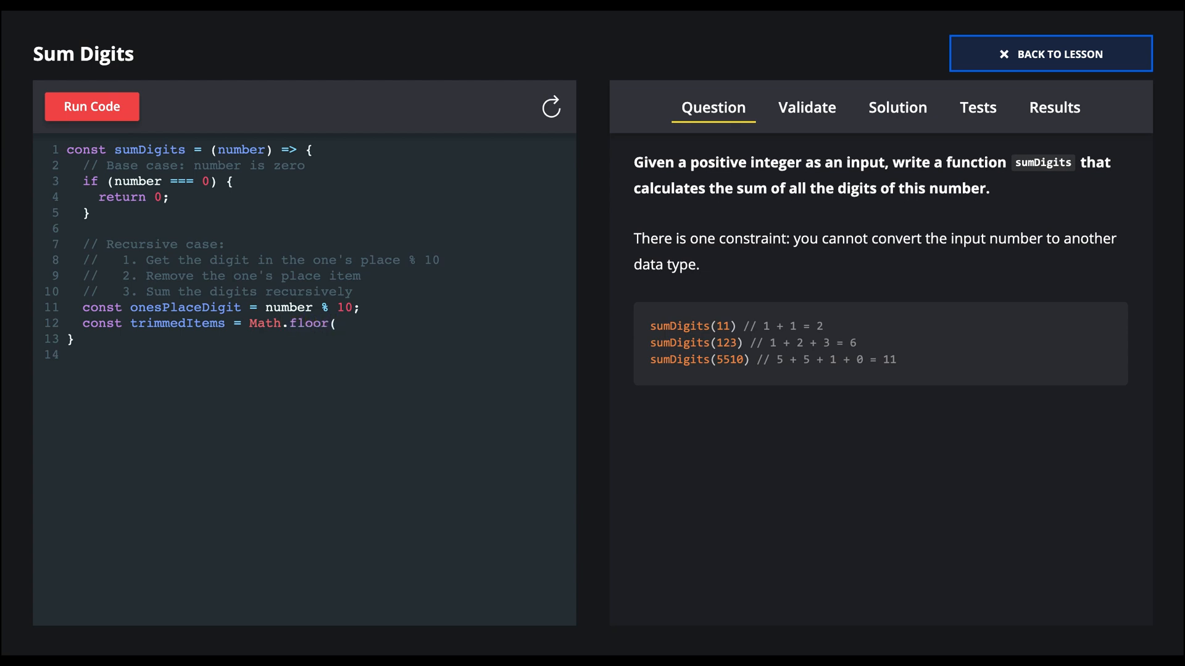
type("number /10);")
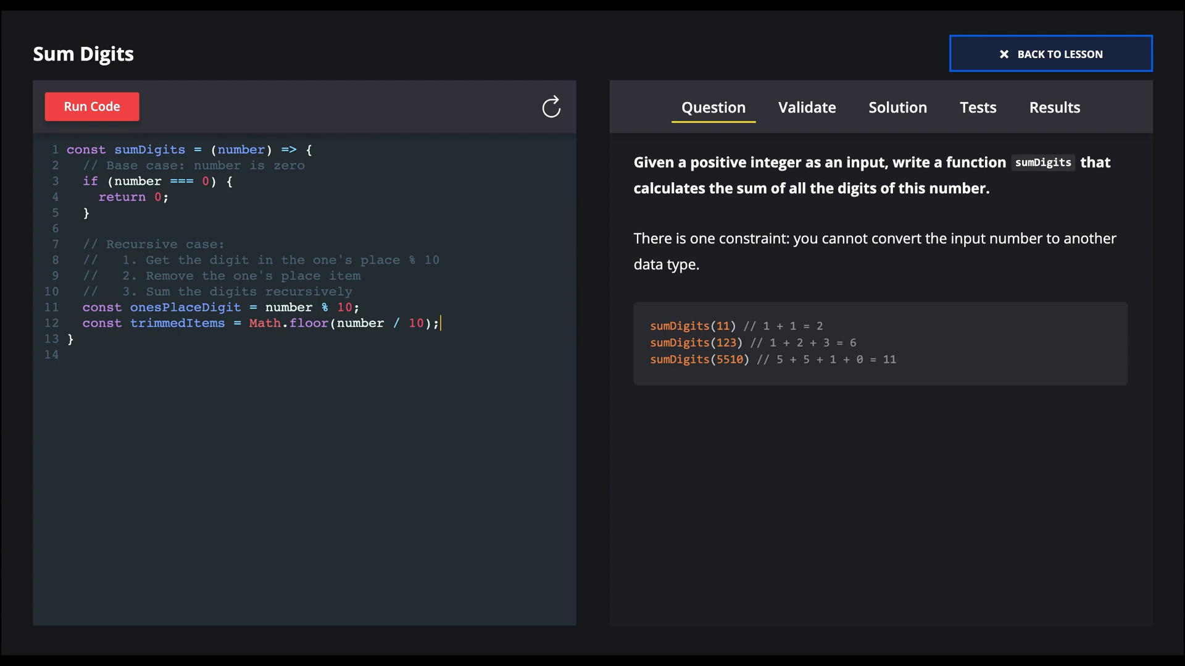
type("const s")
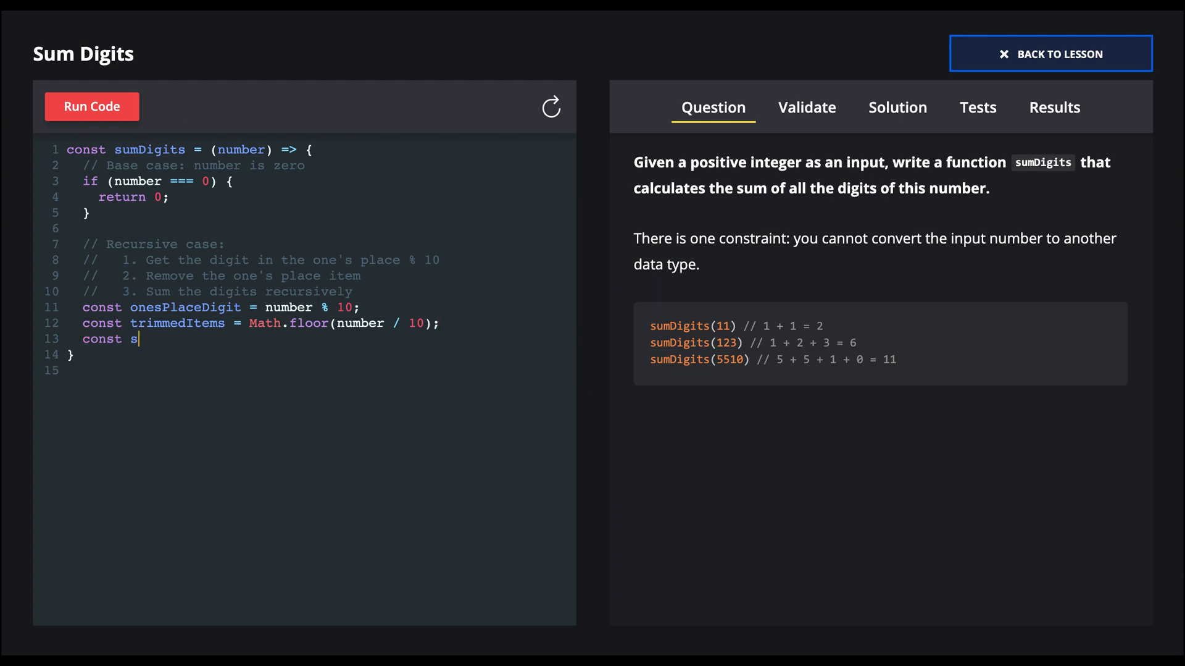
Step: Declare `const sumOfTheRemainingItems = sumDigits(trimmedItems);` as the recursive call
type("umOfTheRe")
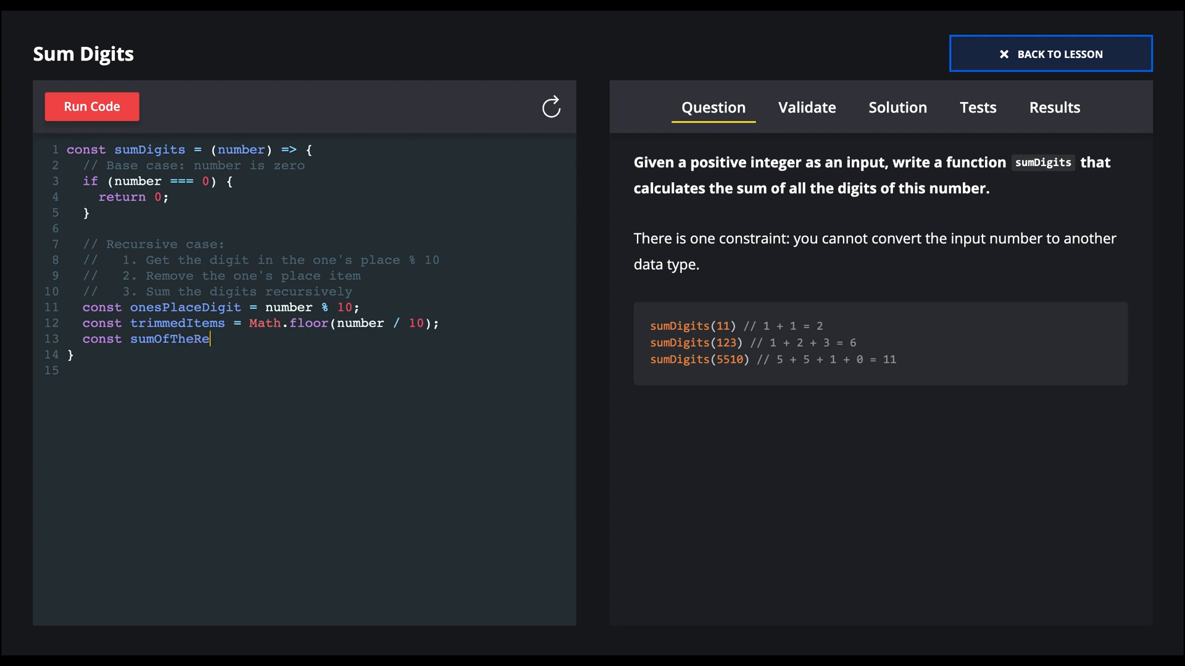
type("mainingItems")
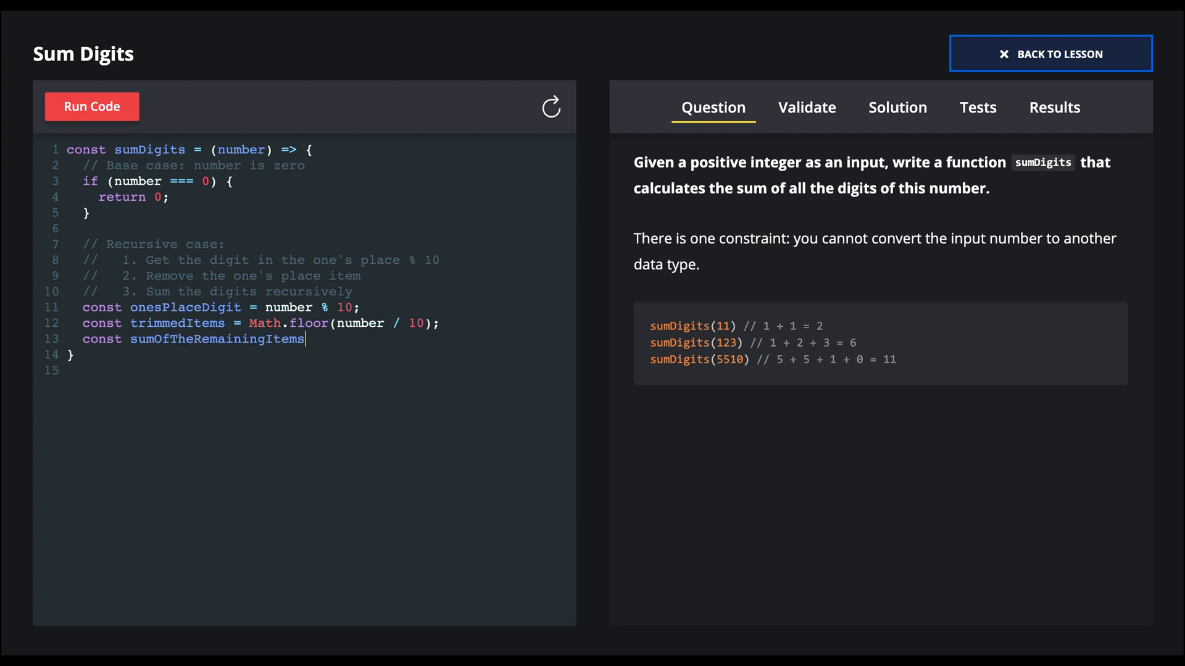
type("= sum")
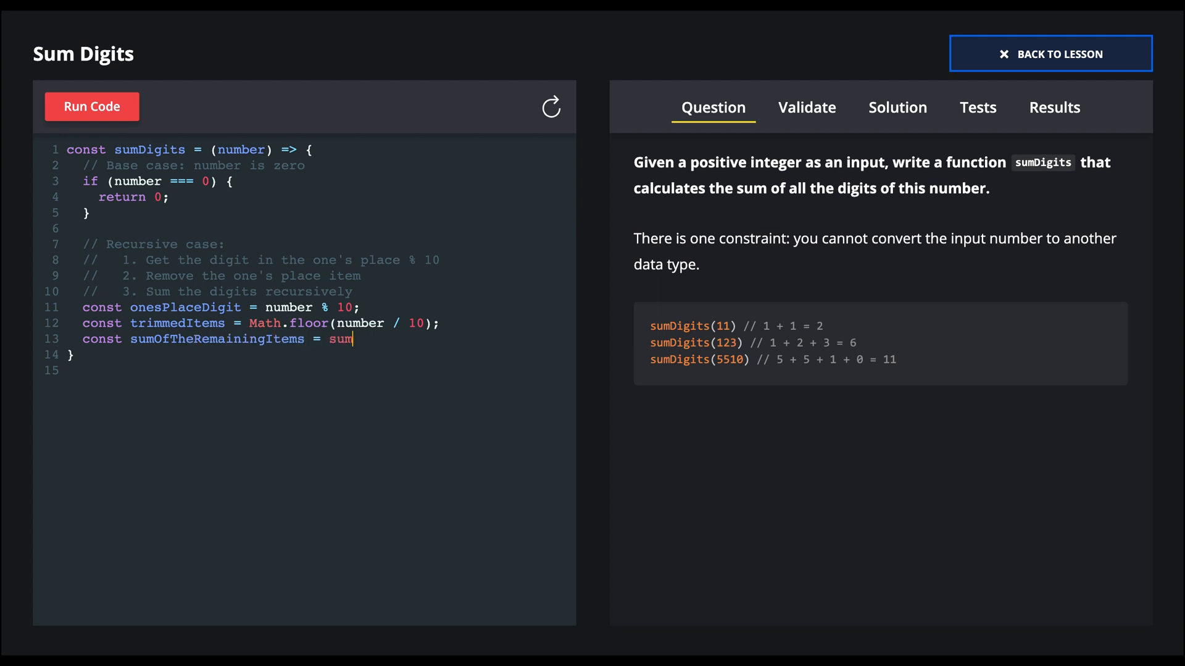
type("Digits")
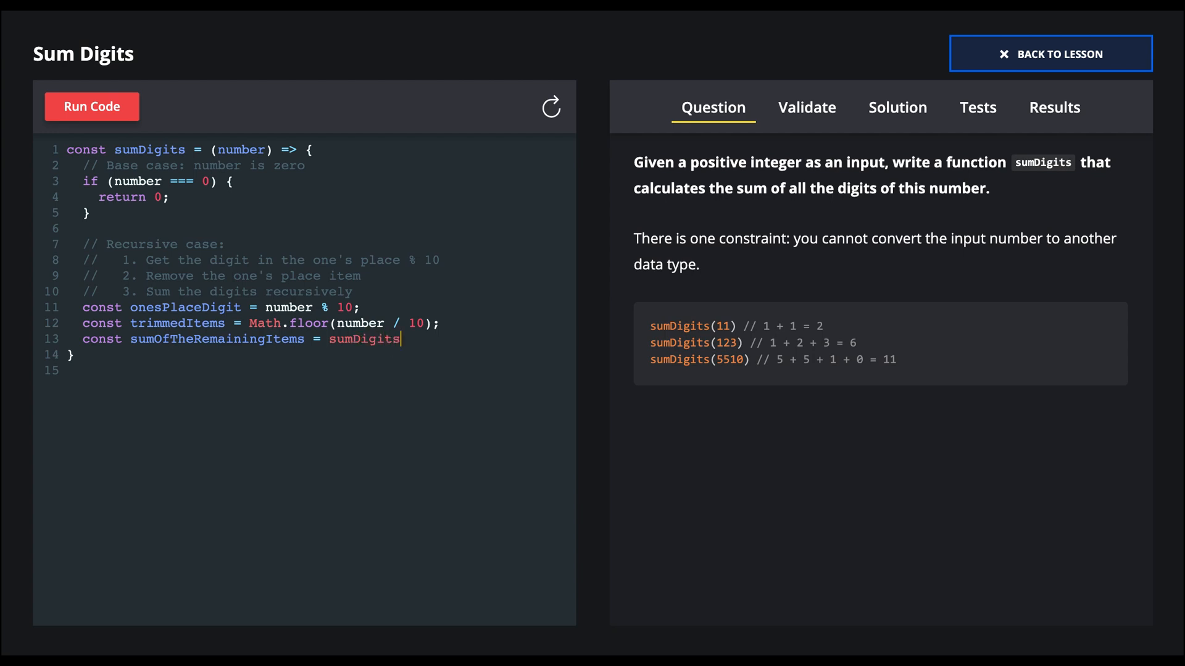
type("(")
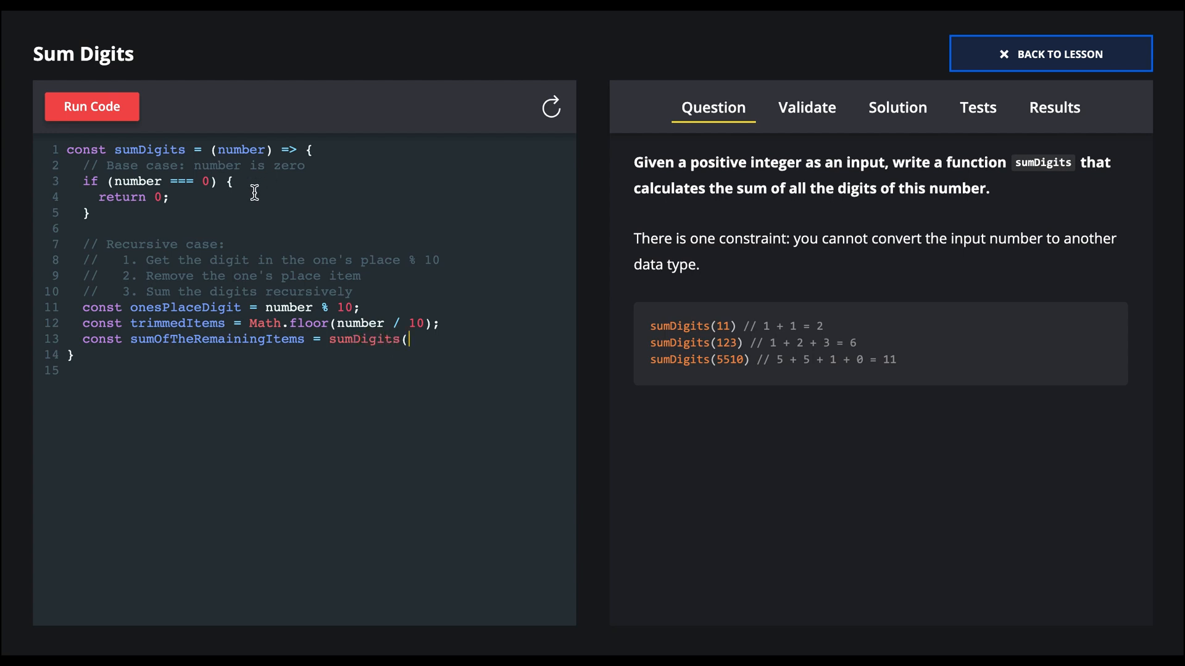
double_click(178, 324)
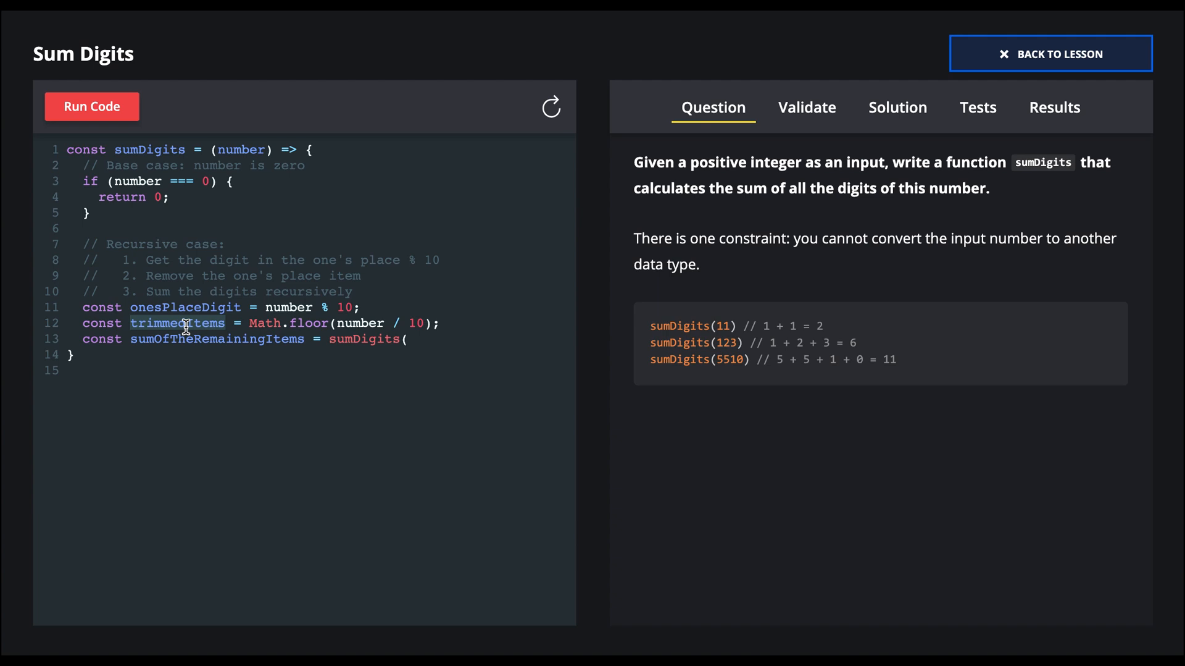
type("trimmedItems")
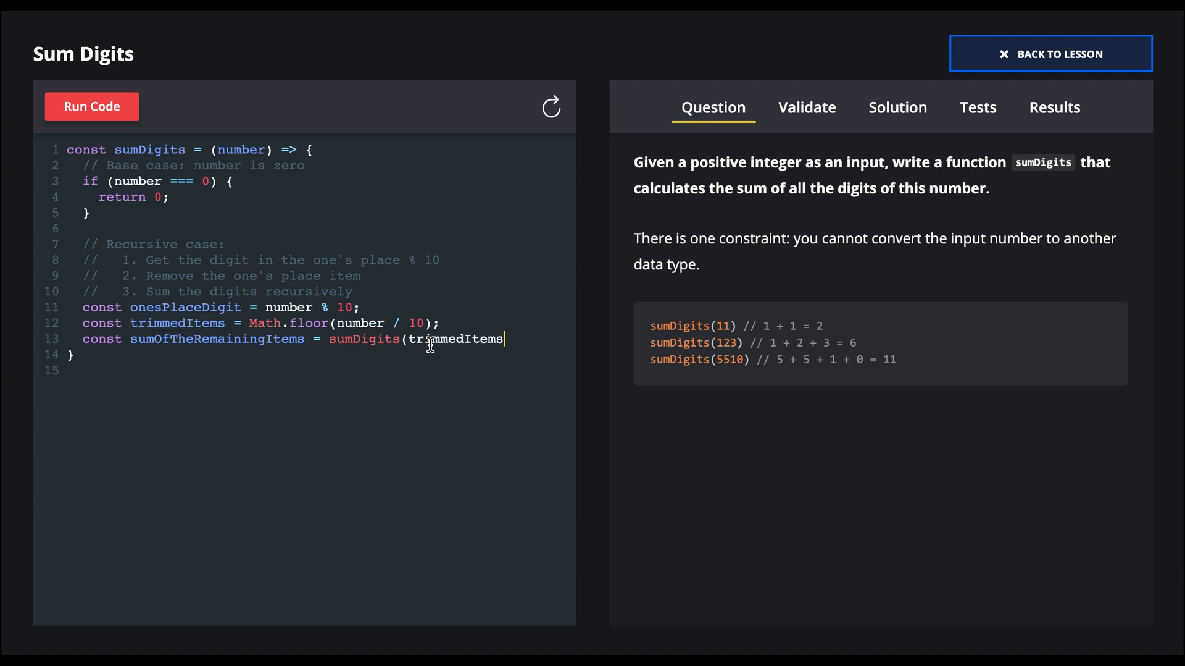
type(");")
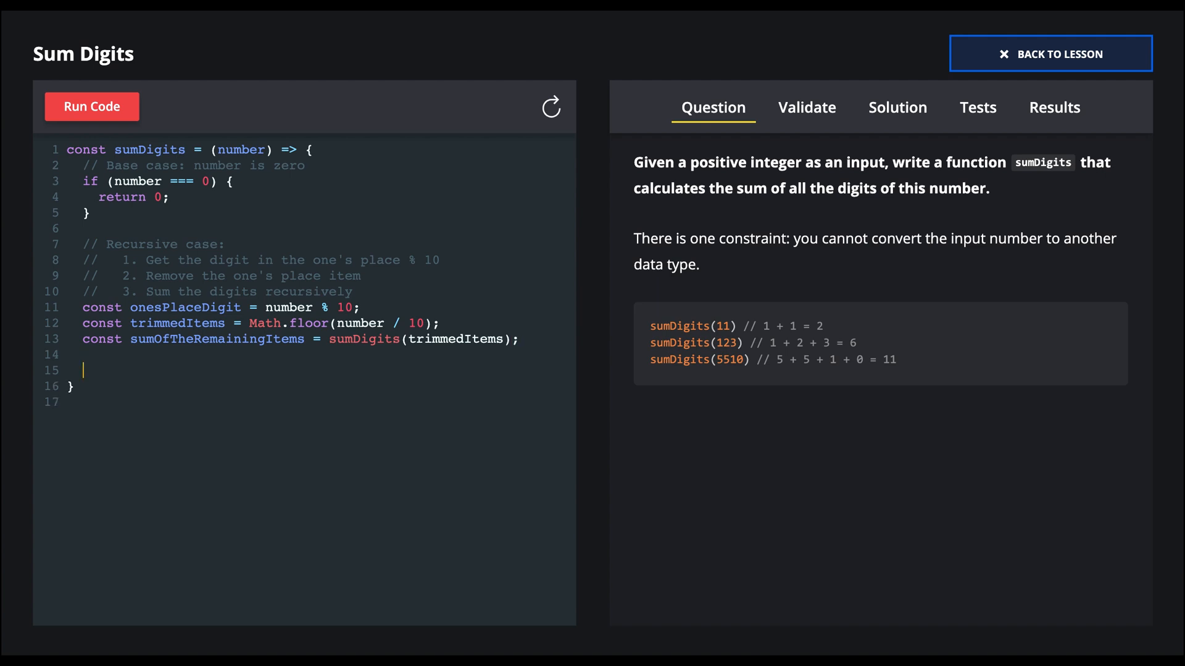
Step: Return `onesPlaceDigit + sumOfTheRemainingItems;` to finish the function
type("return on")
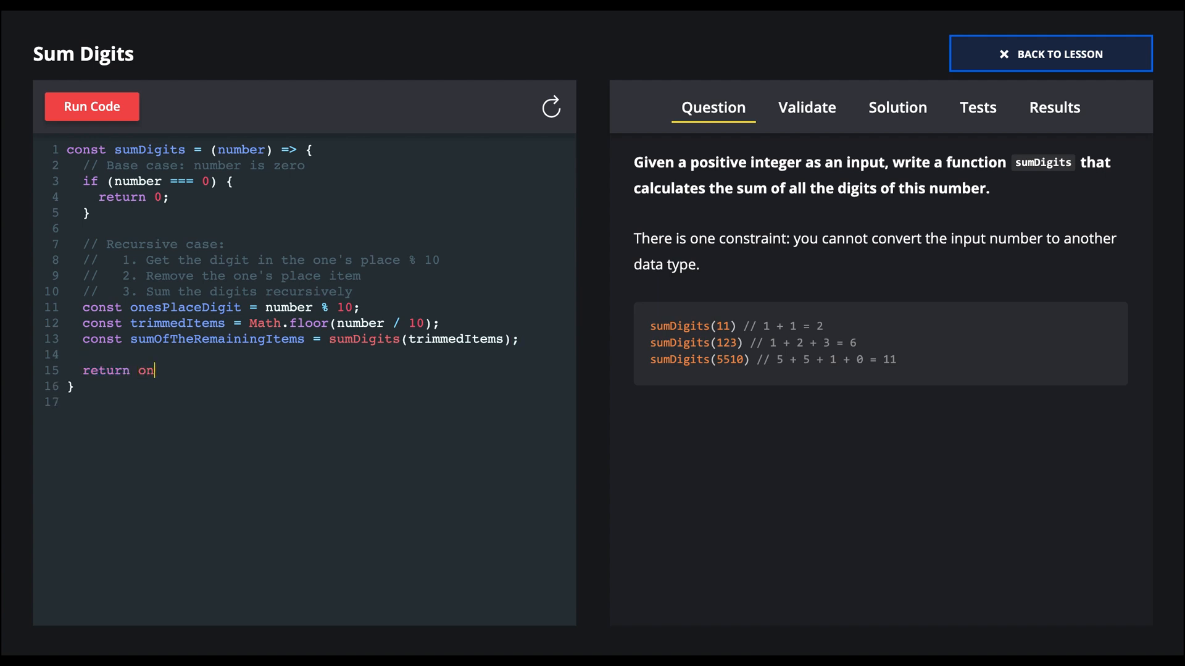
type("esPlaceDigit")
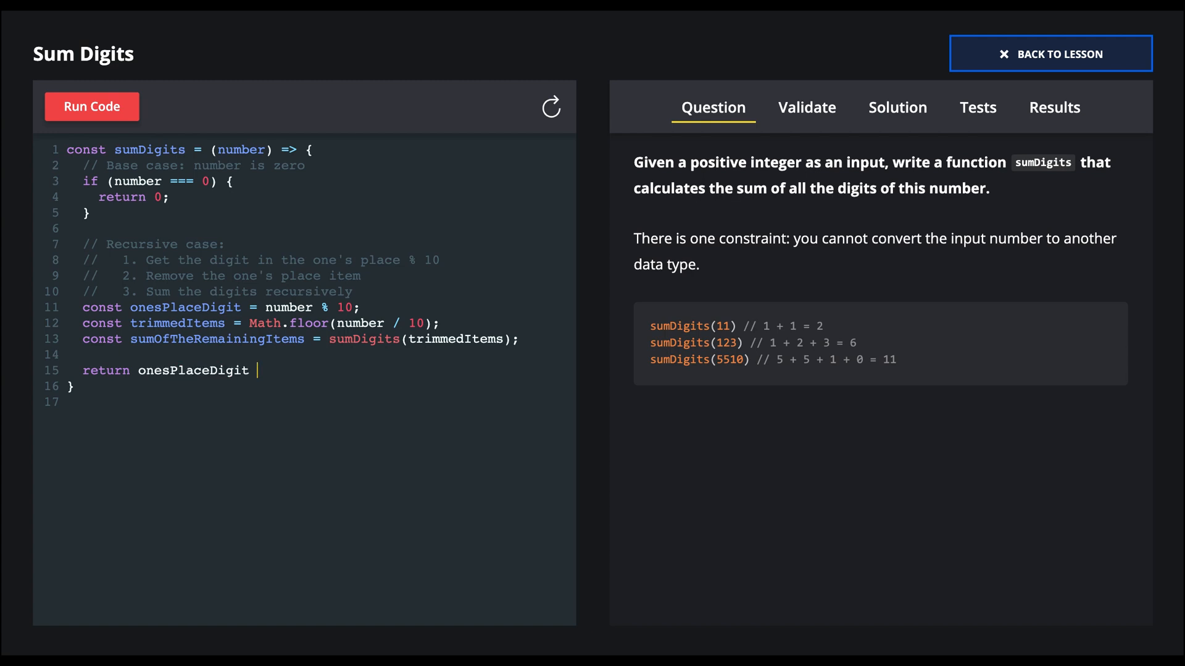
type("+")
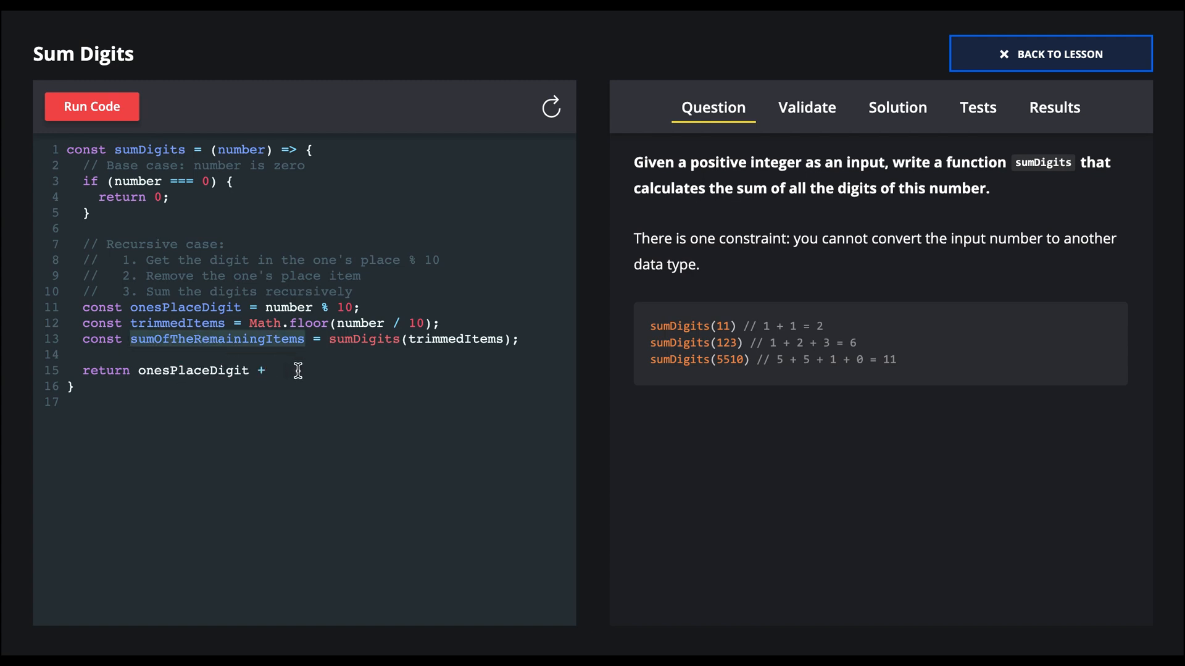
type("sumOfTheRemainingItems;")
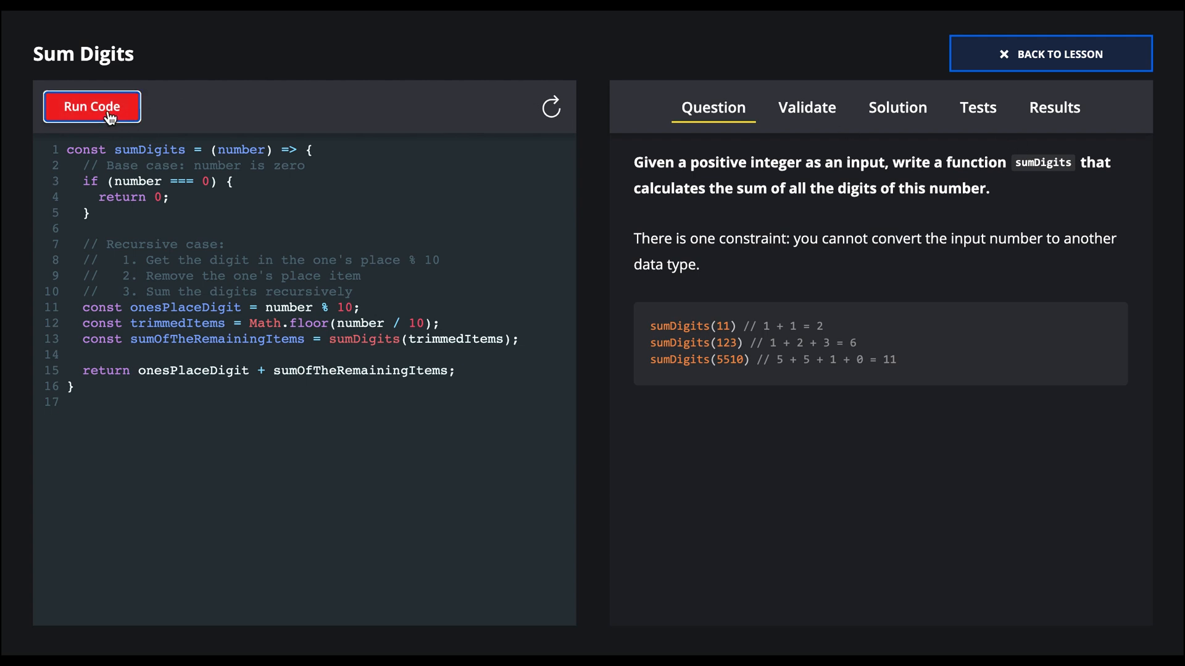
Step: Run the solution so the Results show all five sumDigits tests passing
left_click(92, 106)
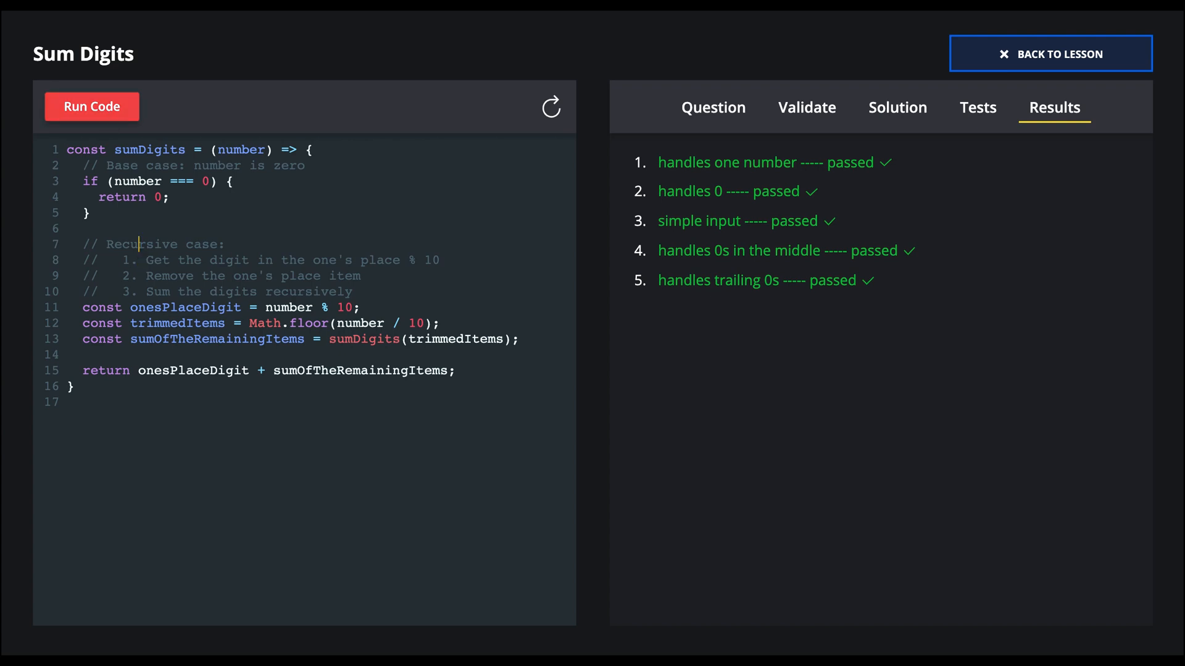
Step: Head the solution with the comment `// O(1) time | O(1) space`
type("// O(")
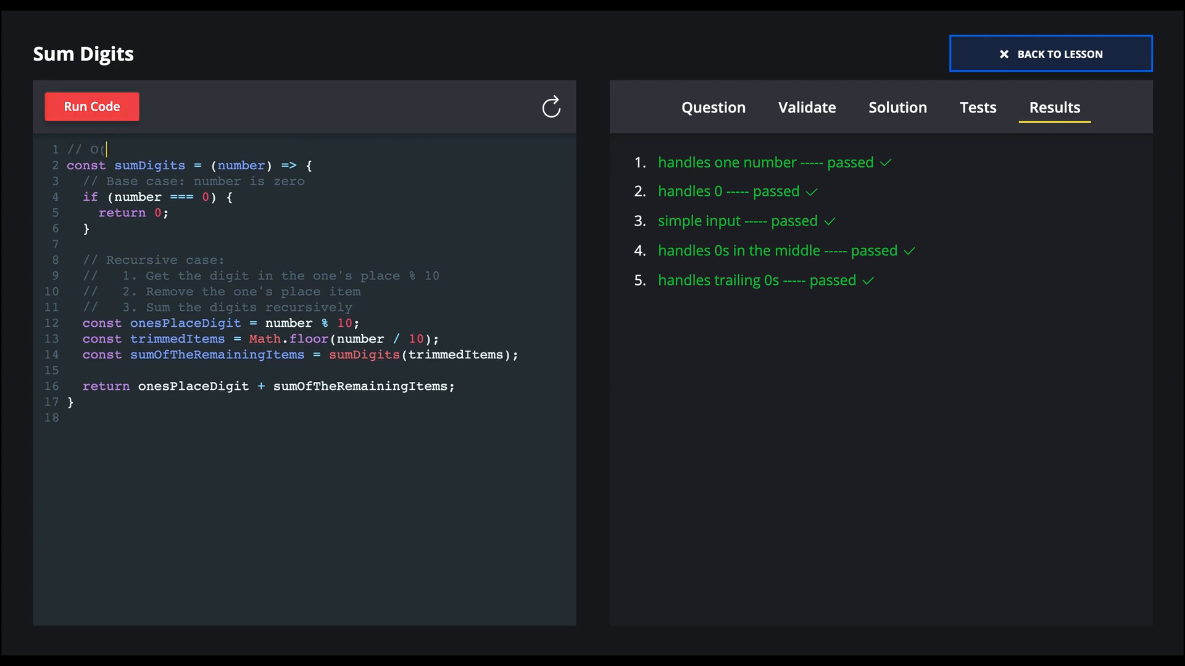
type("1) time |")
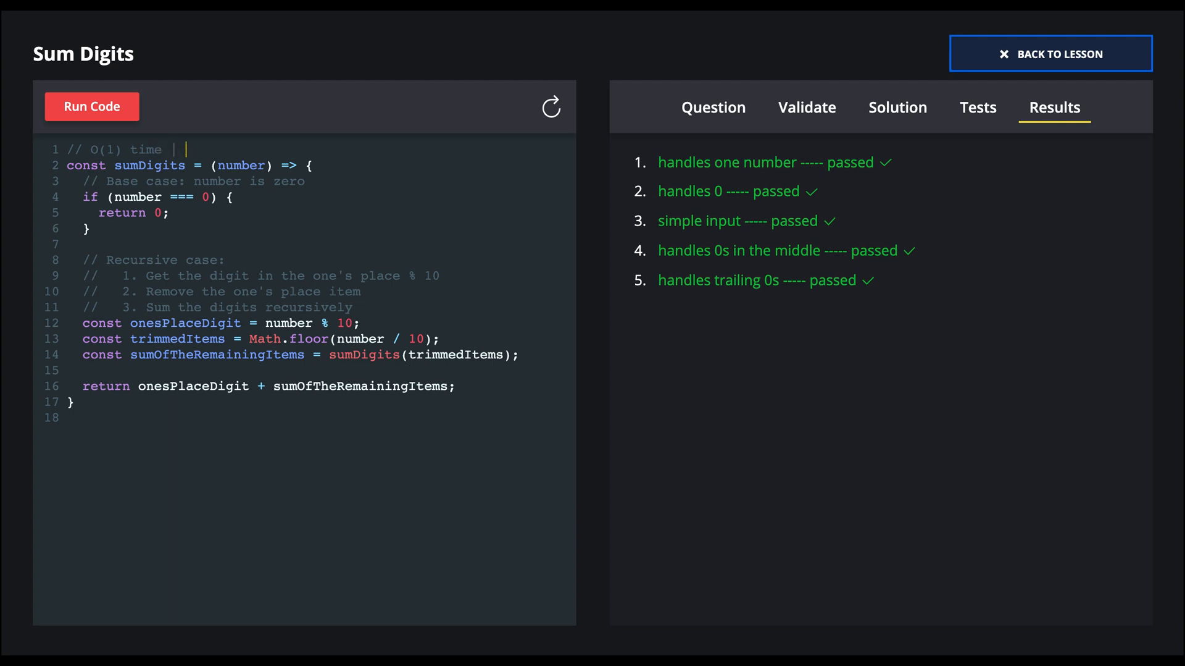
type("O(1)")
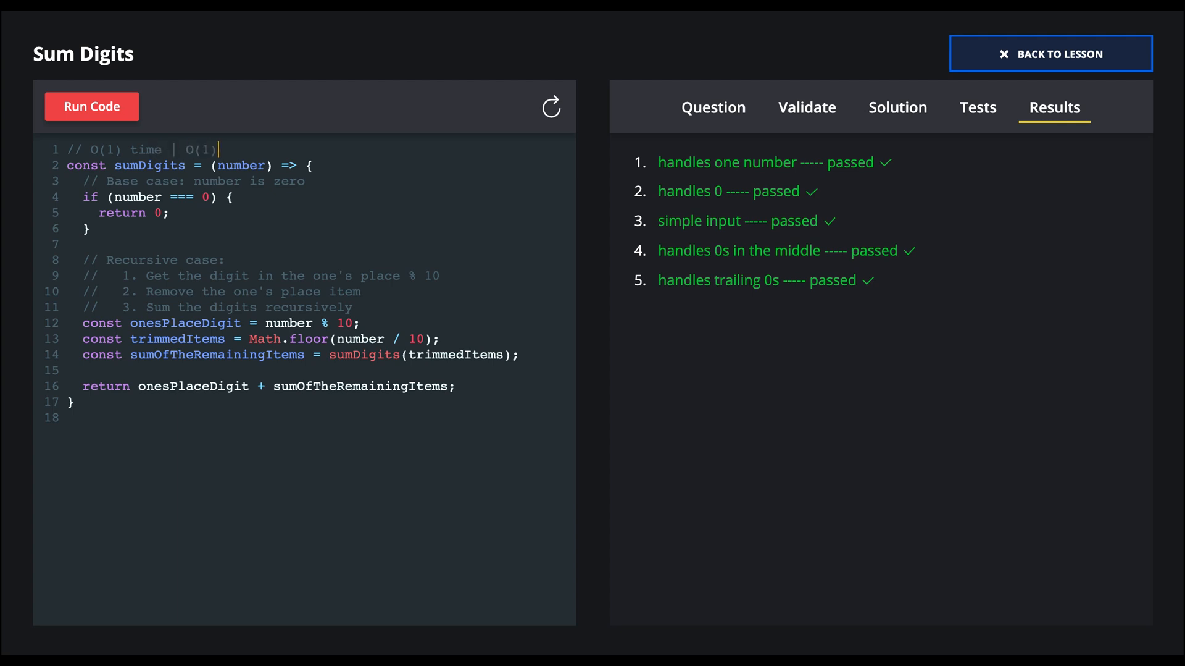
type("space")
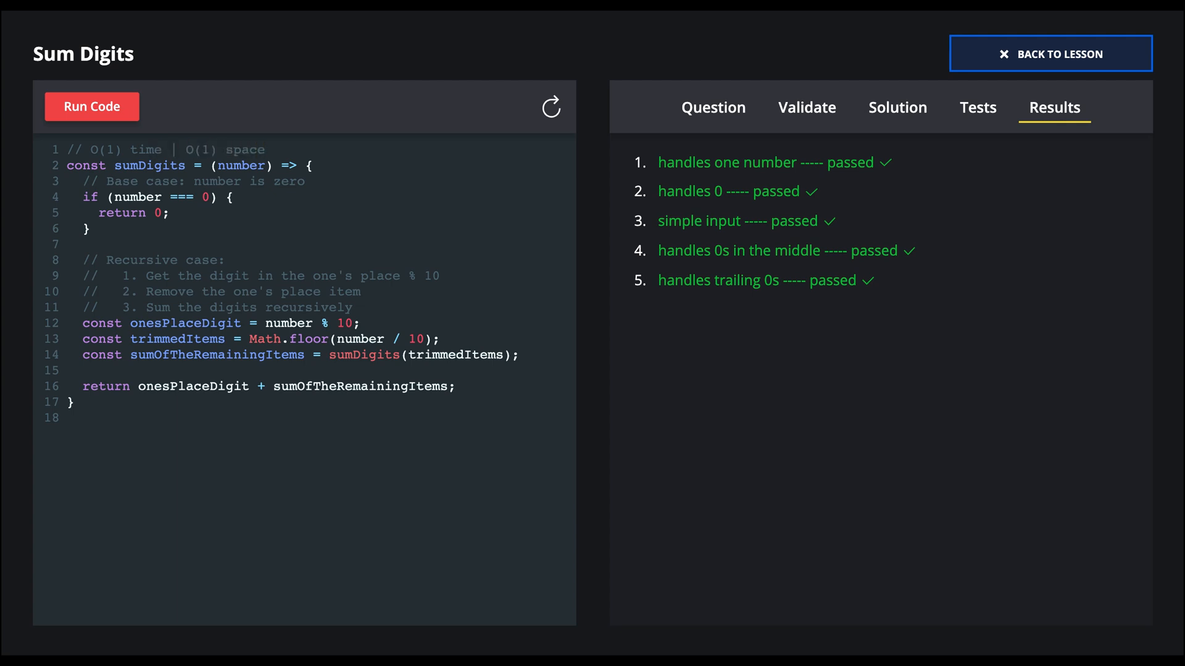
left_click(267, 149)
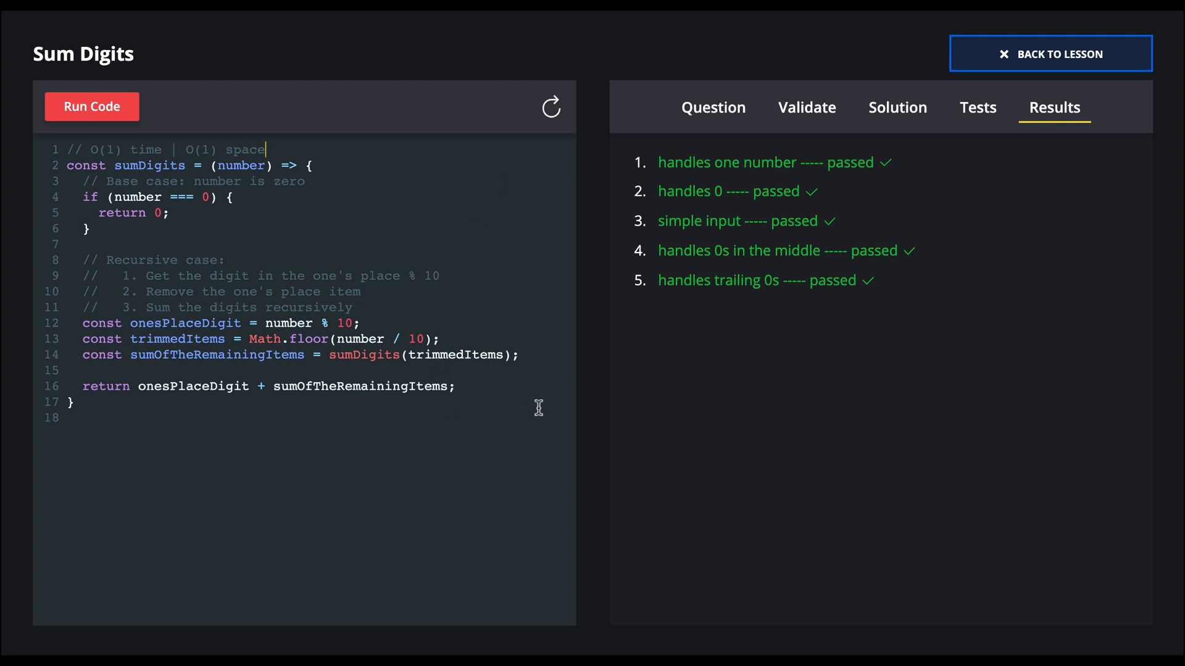
mouse_move(113, 275)
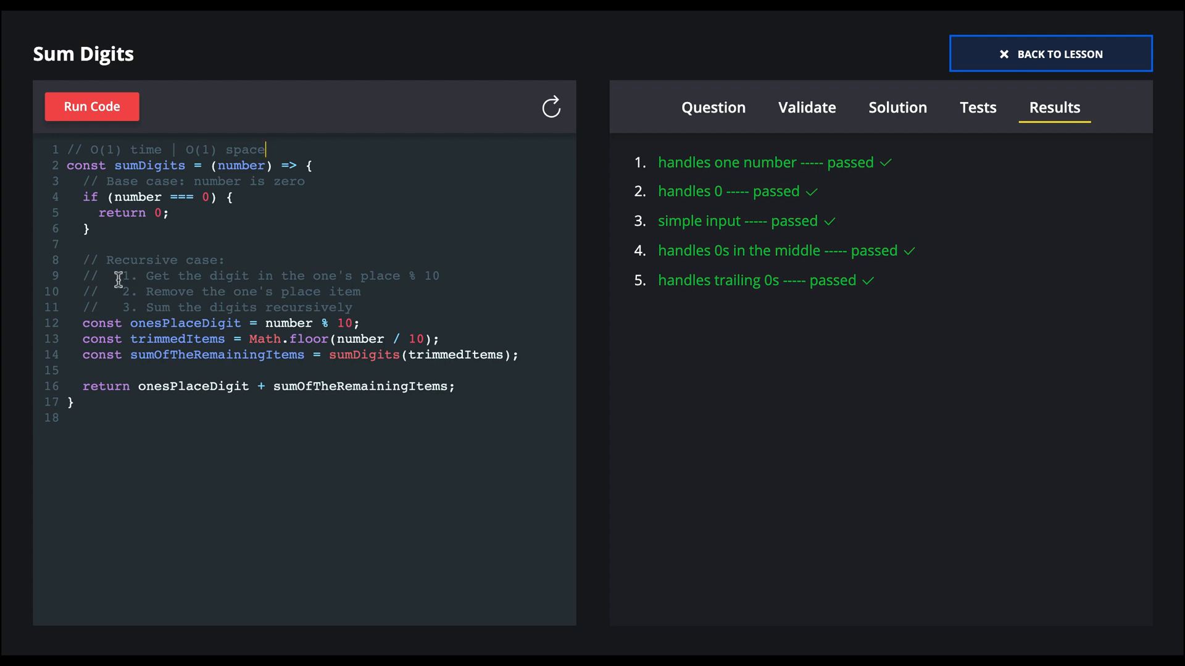
mouse_move(95, 244)
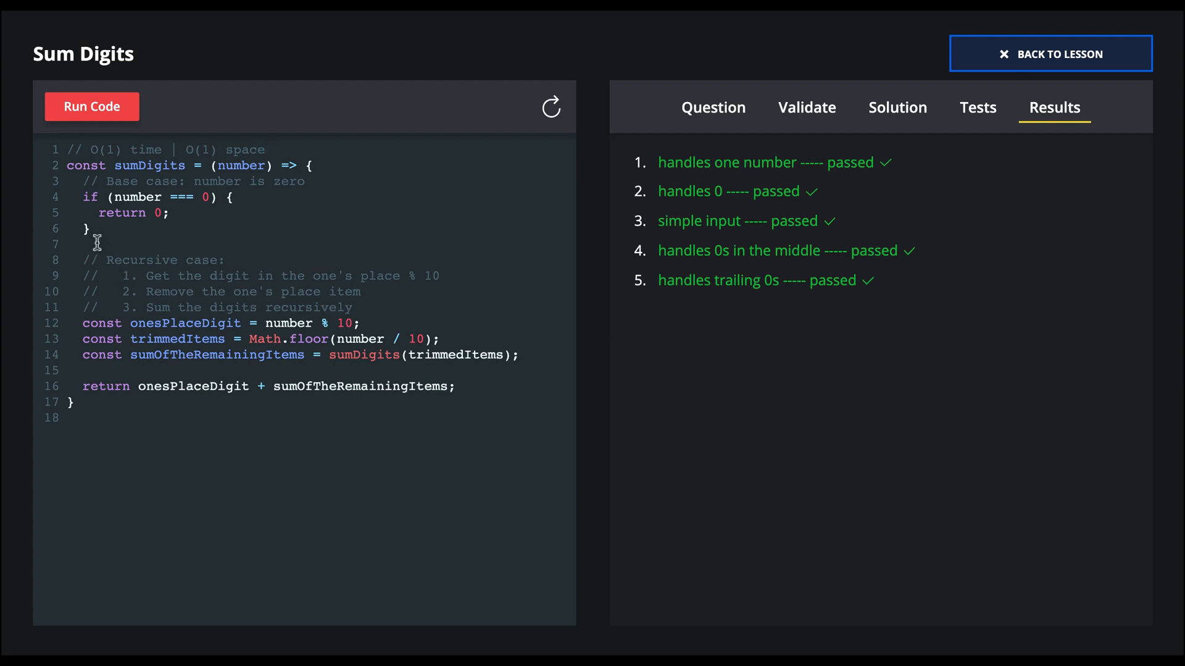
mouse_move(61, 229)
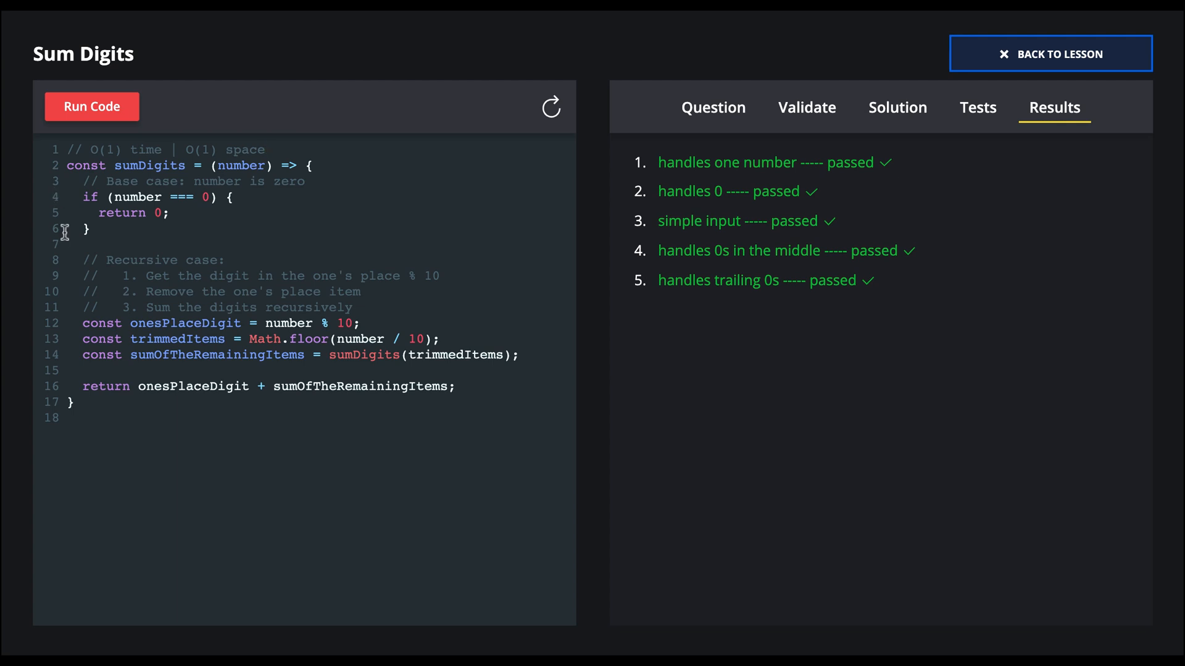